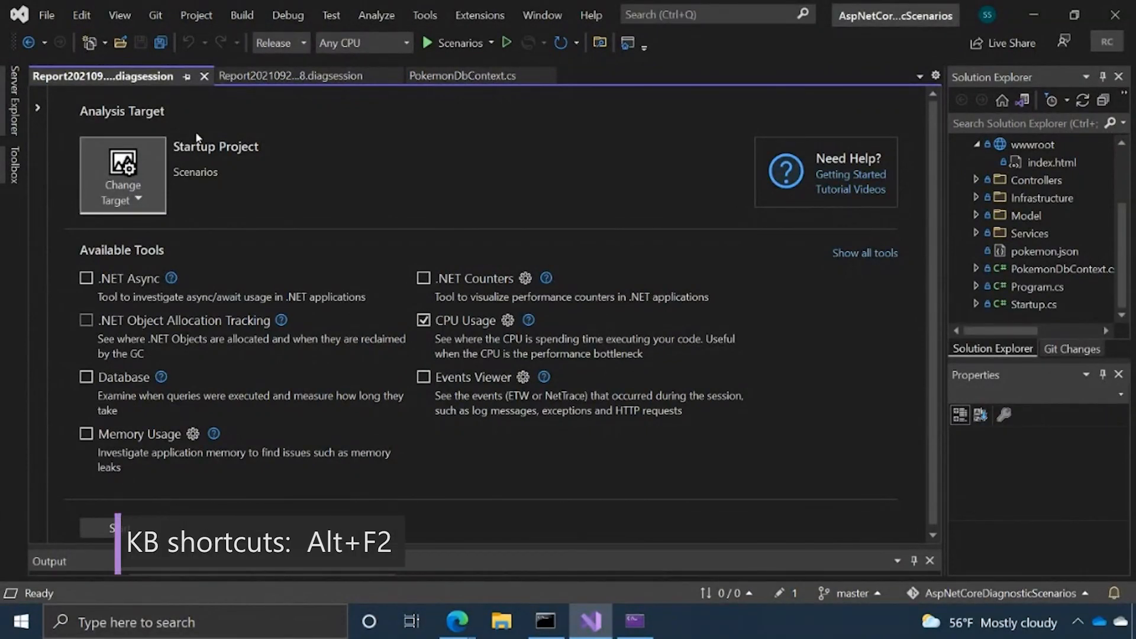
Start a CPU Usage profiling session on the Scenarios project from Performance Profiler
left_click(287, 14)
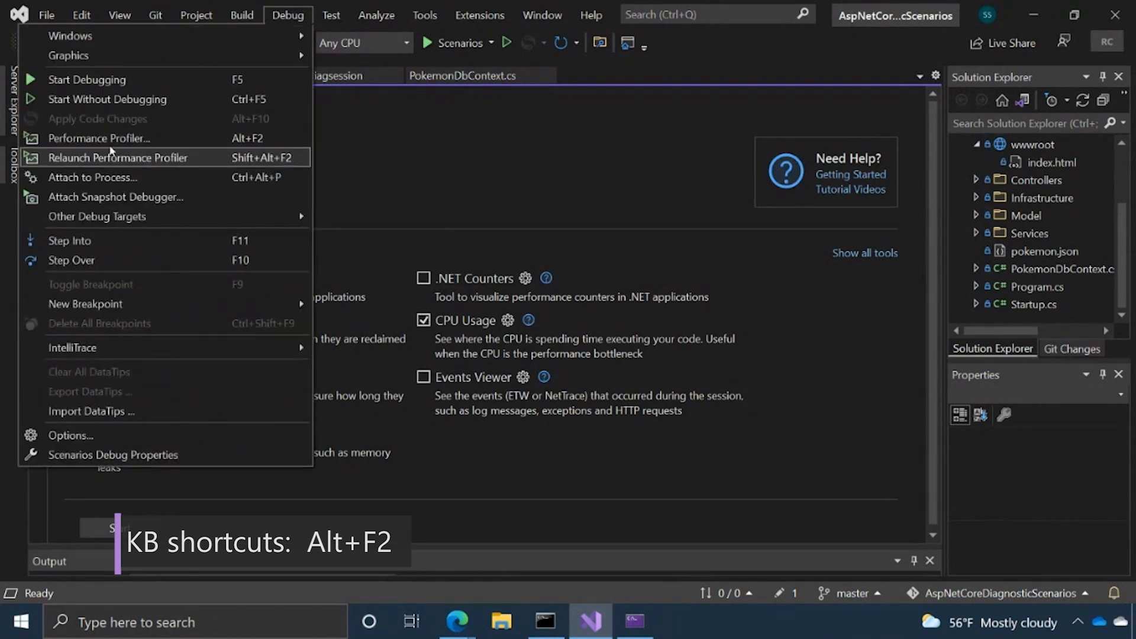
left_click(100, 138)
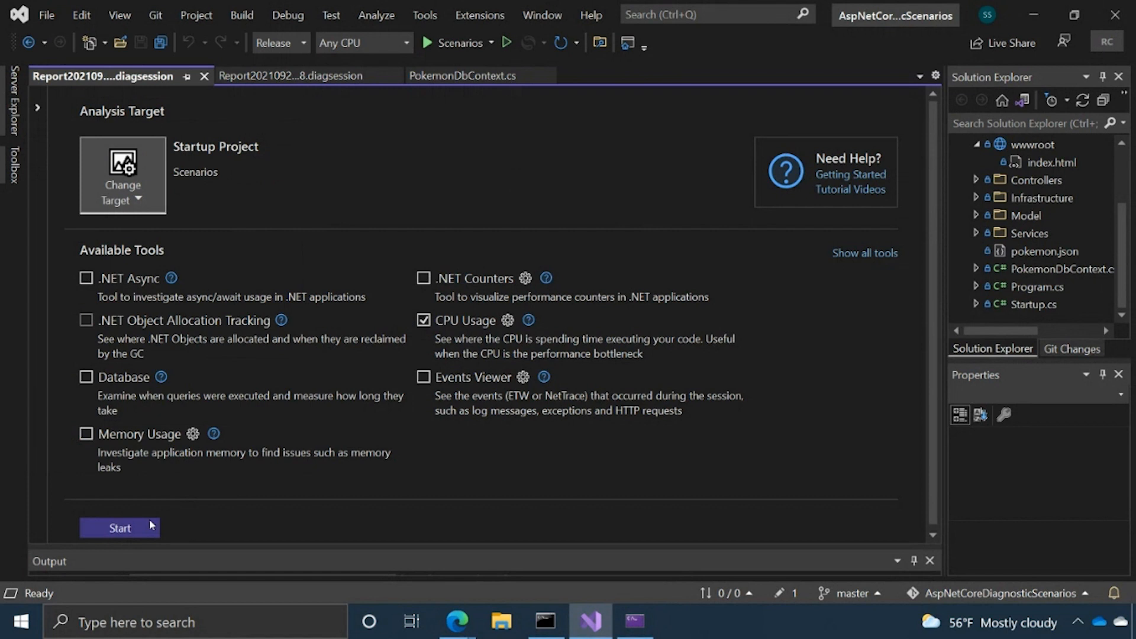
left_click(119, 528)
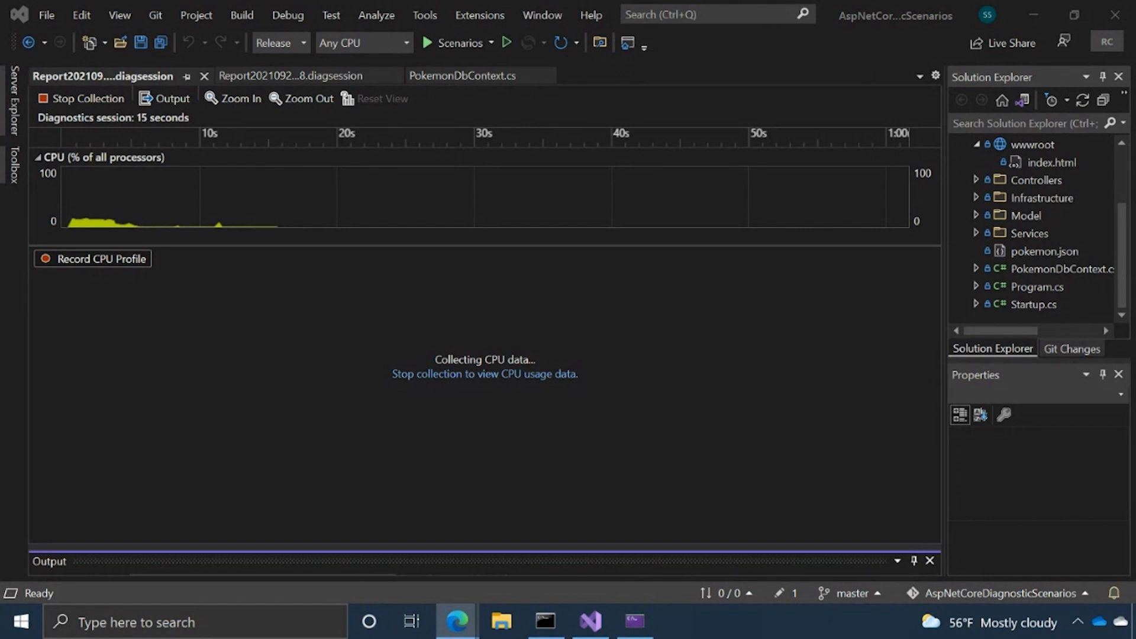
Run an artillery load test (15 users, 100 requests) against big-json-content-1, then minimize Command Prompt
left_click(545, 622)
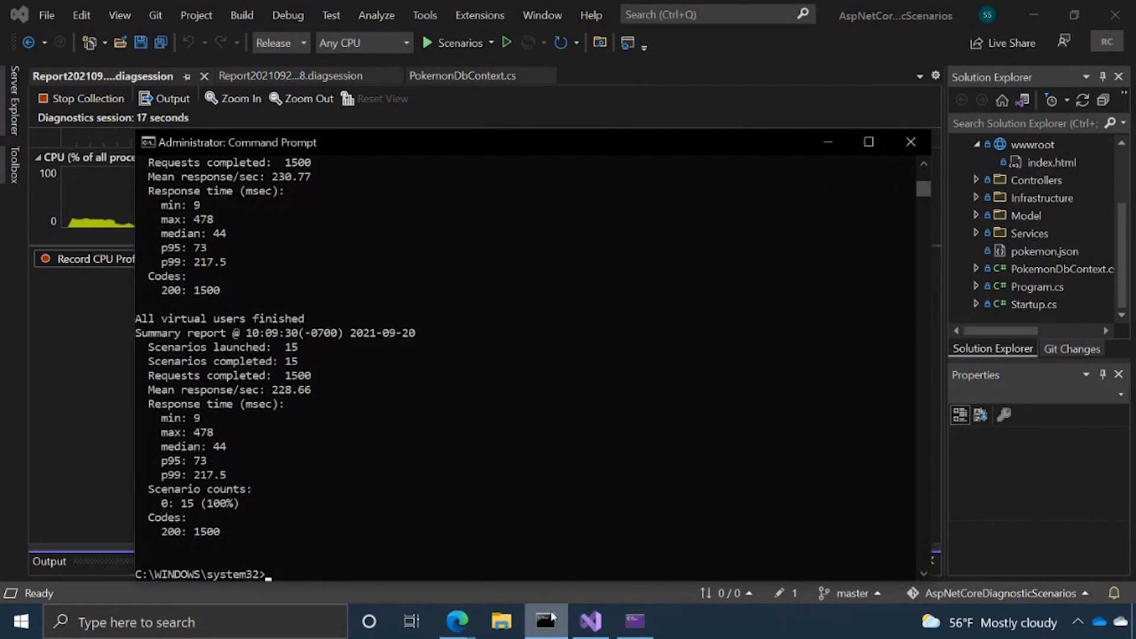
type("artillery quick -c 15 -n 100 -k https://localhost:5001/big-json-content-1")
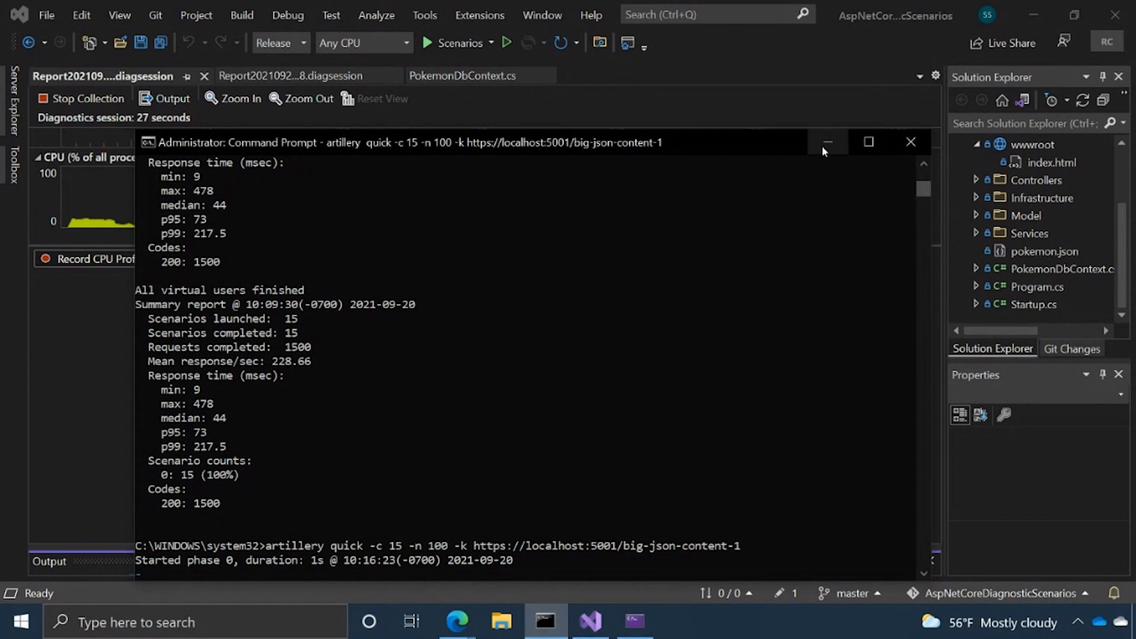
mouse_move(826, 143)
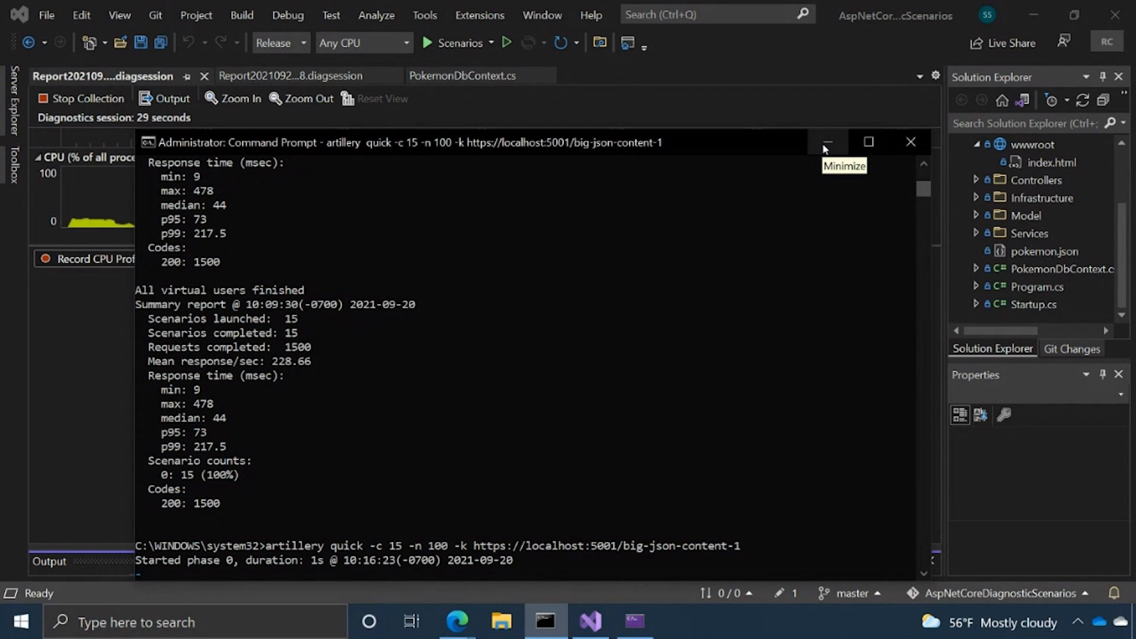
mouse_move(594, 197)
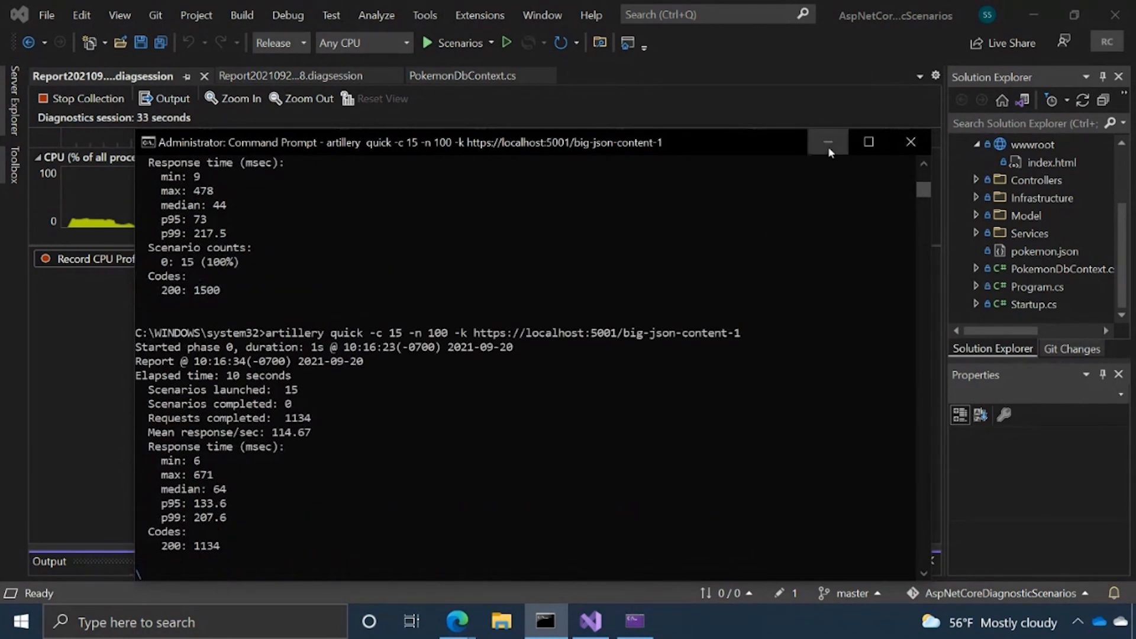
left_click(827, 142)
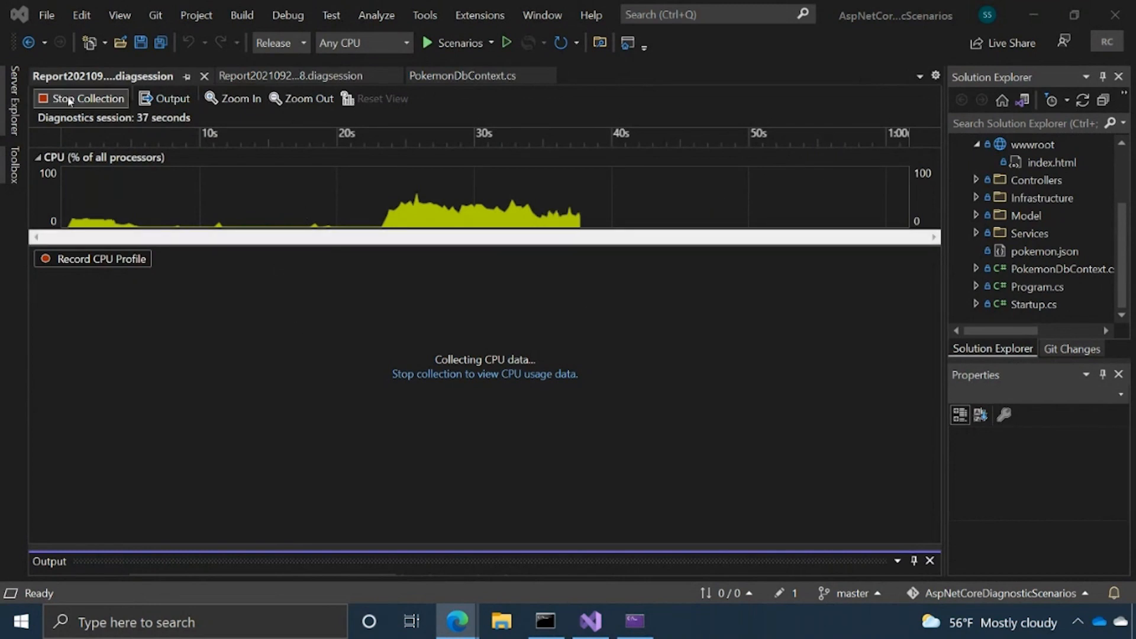
Stop CPU data collection after roughly 40 seconds
left_click(80, 99)
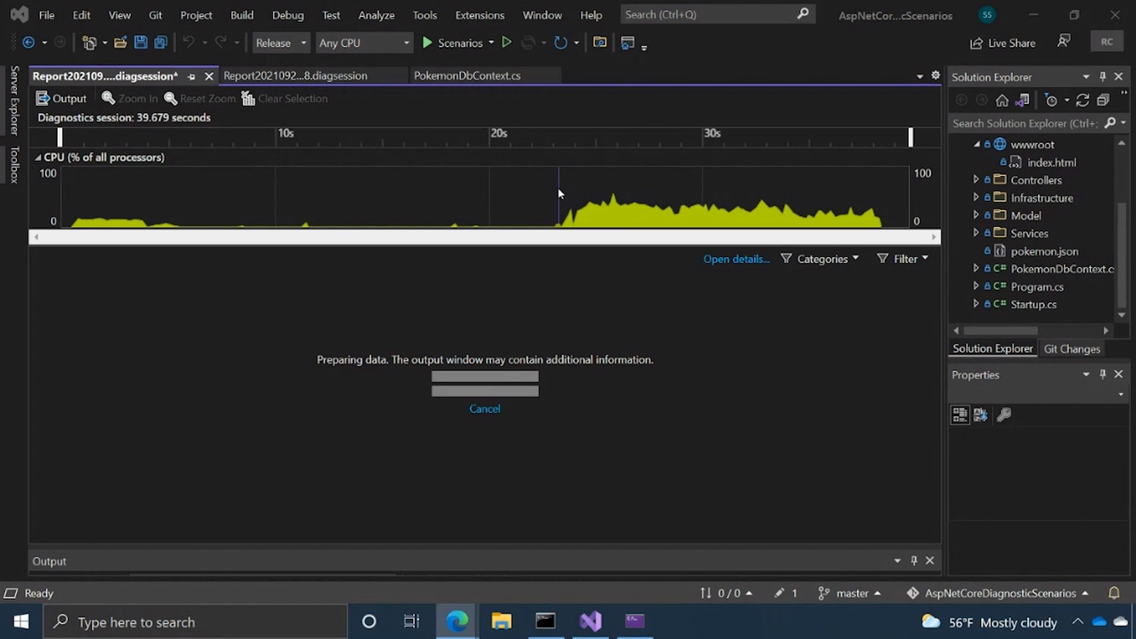
mouse_move(558, 195)
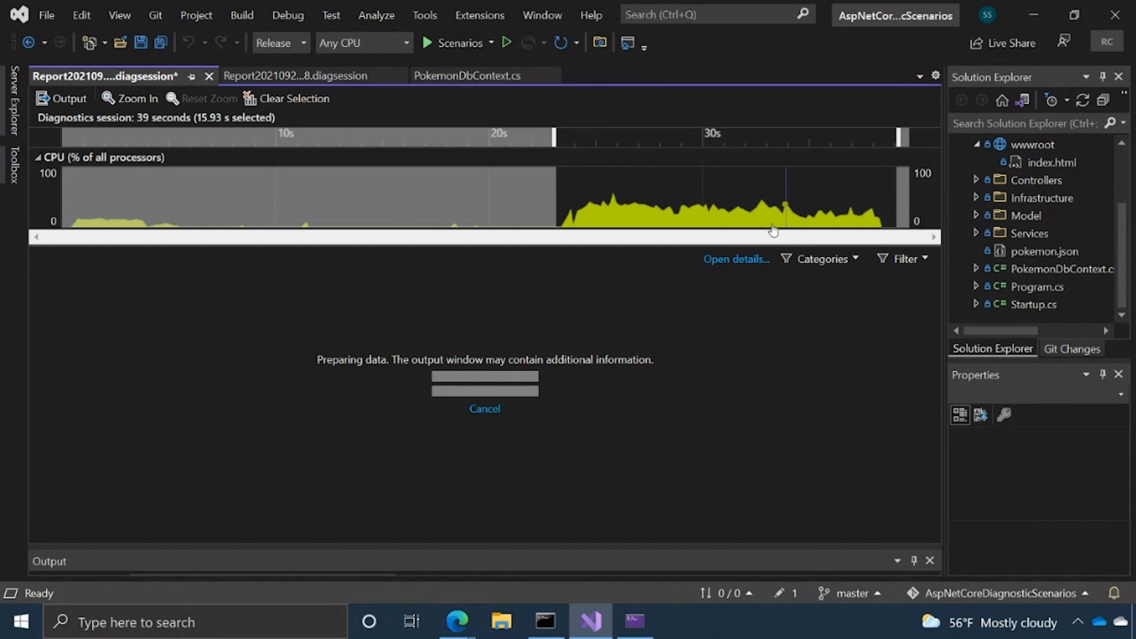
mouse_move(772, 217)
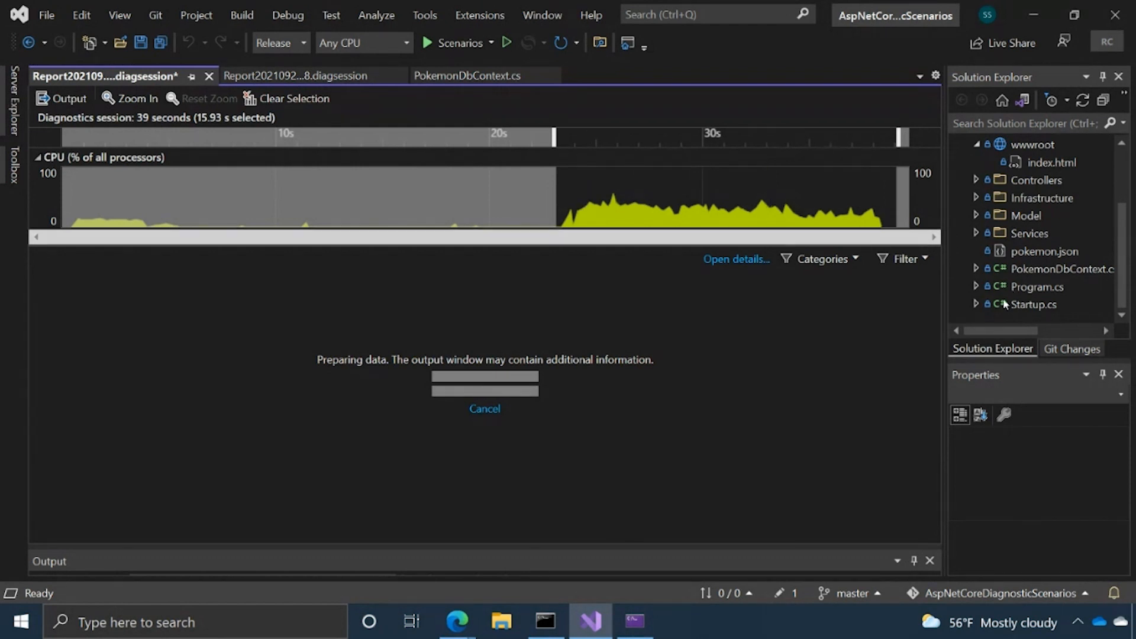
Review the thread filter options in the Filter dropdown, then close it
left_click(904, 259)
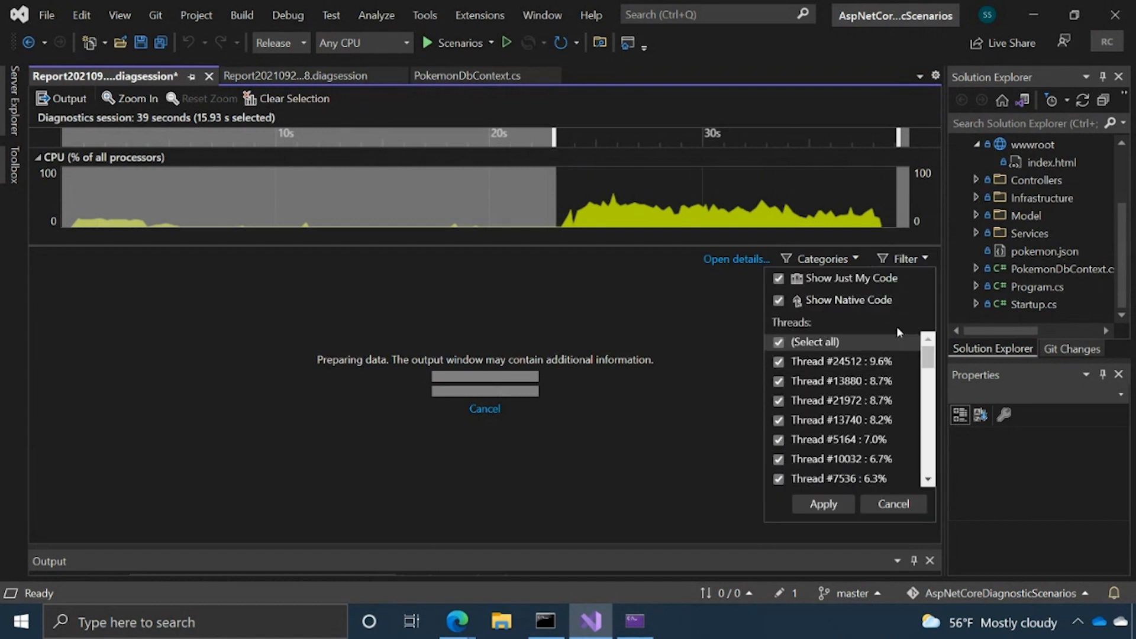
left_click(820, 259)
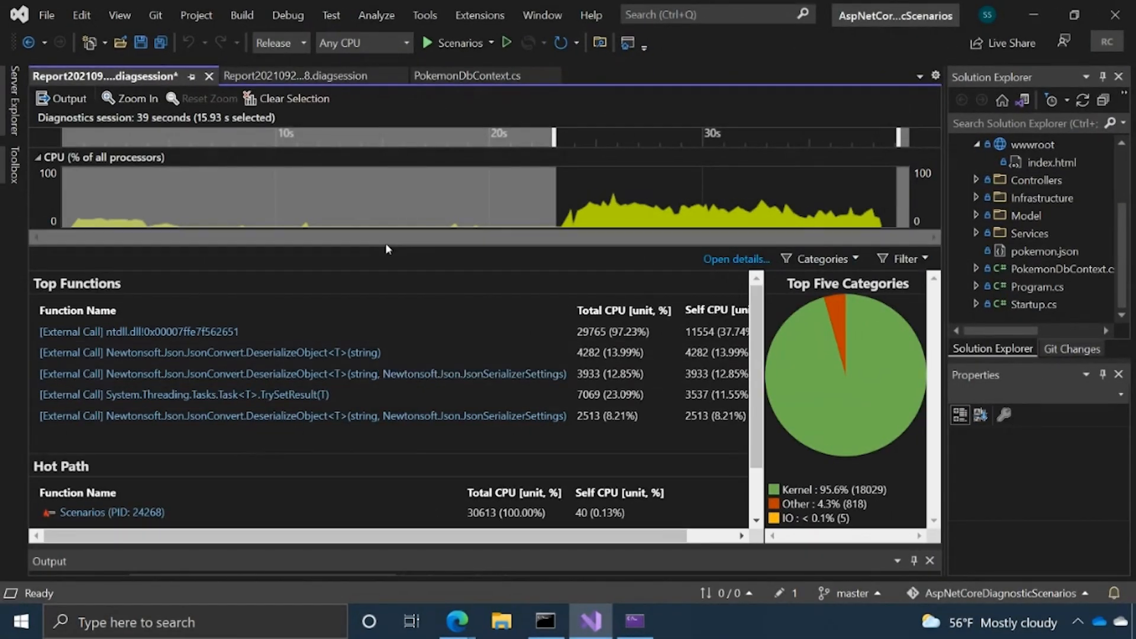
left_click(35, 158)
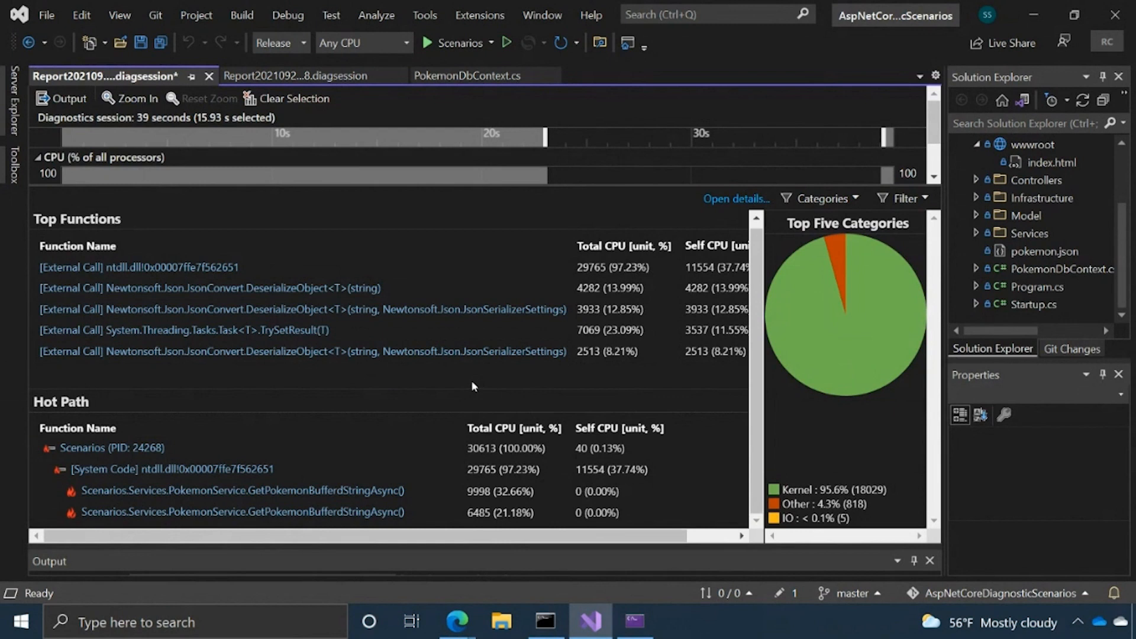
mouse_move(208, 310)
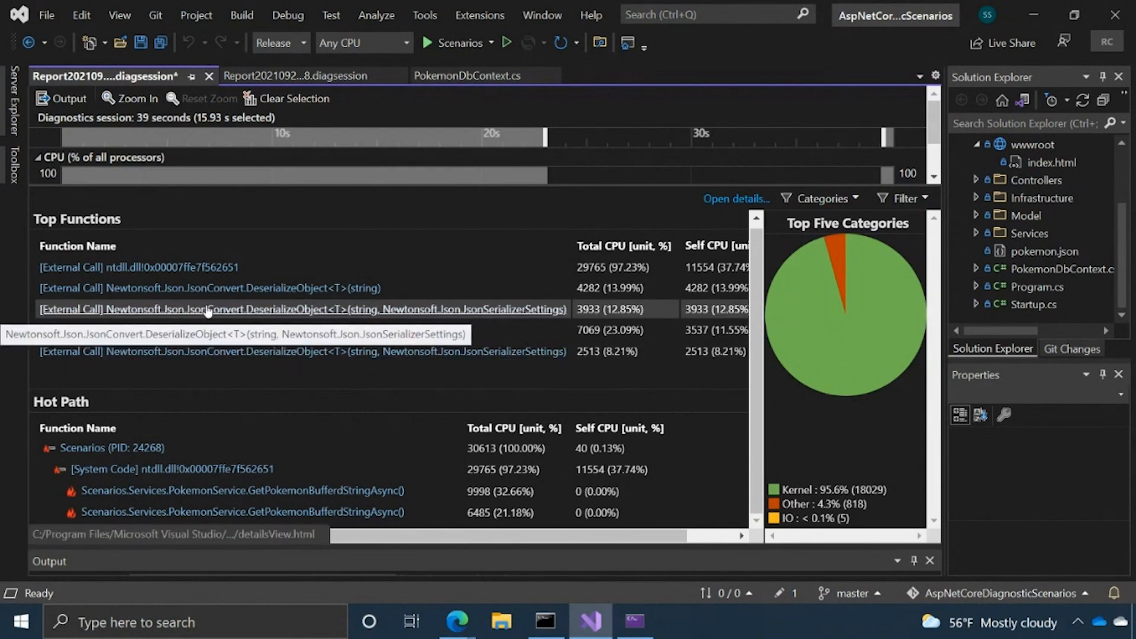
mouse_move(307, 382)
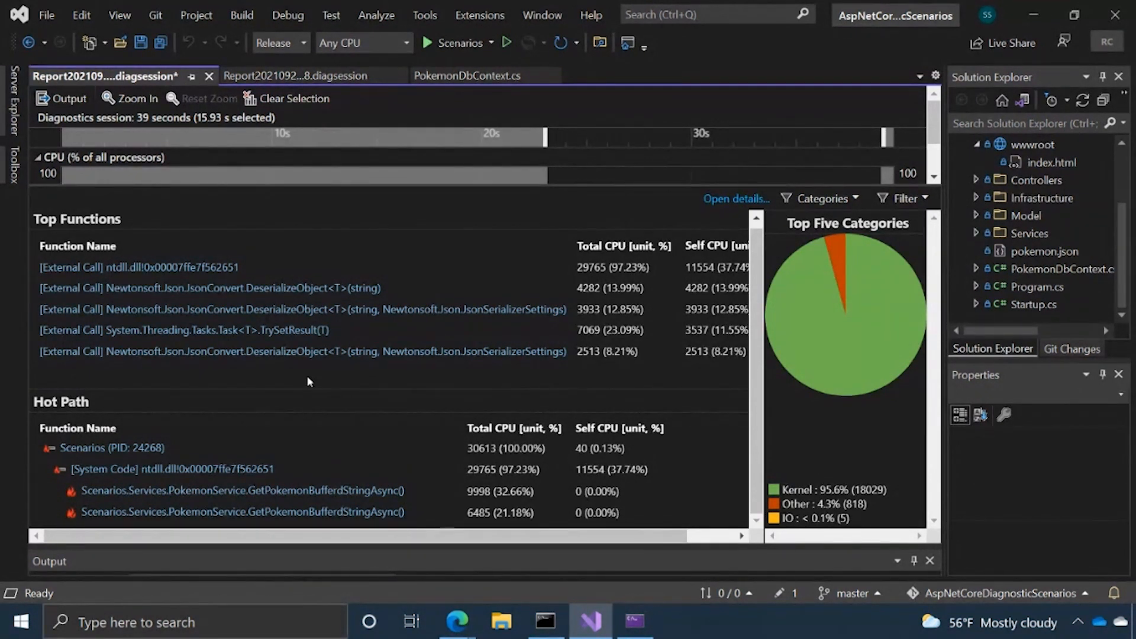
mouse_move(297, 382)
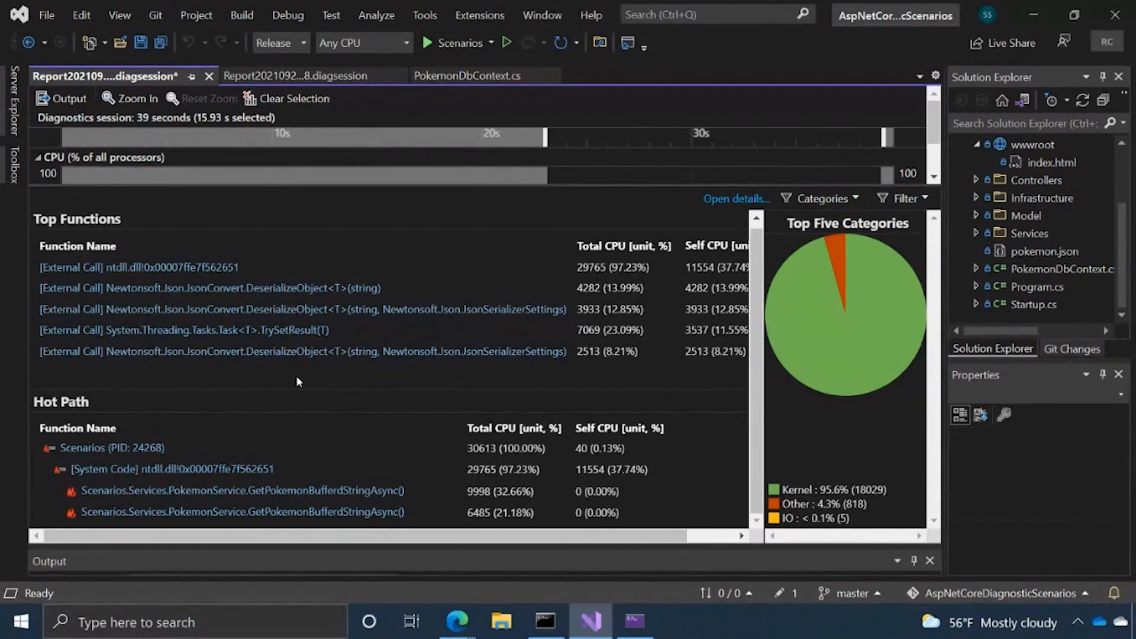
mouse_move(902, 371)
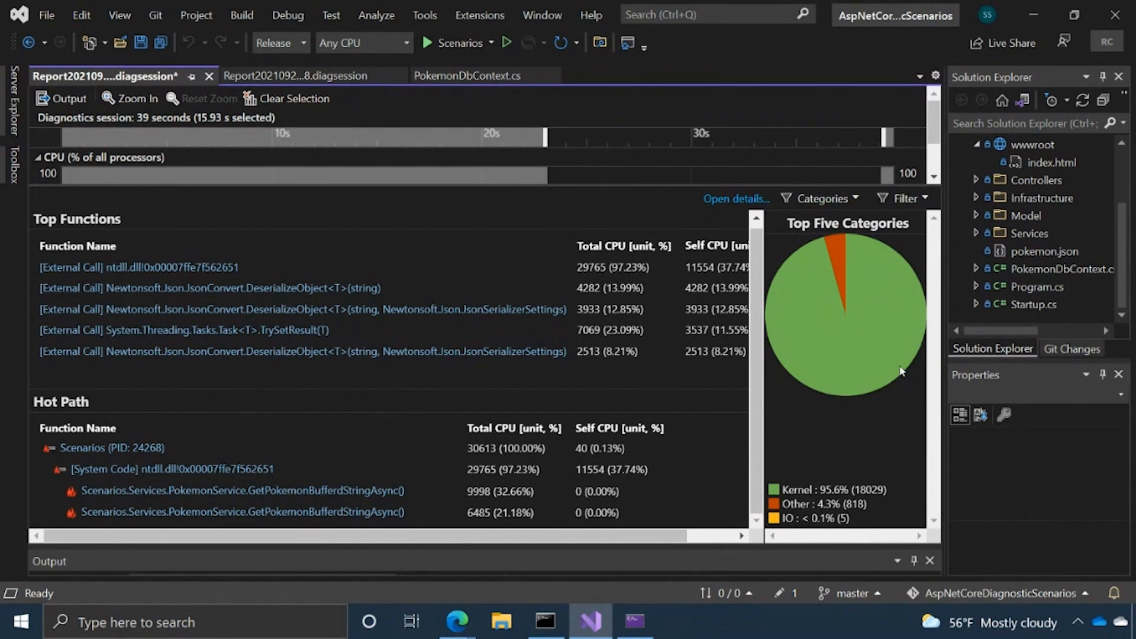
mouse_move(902, 372)
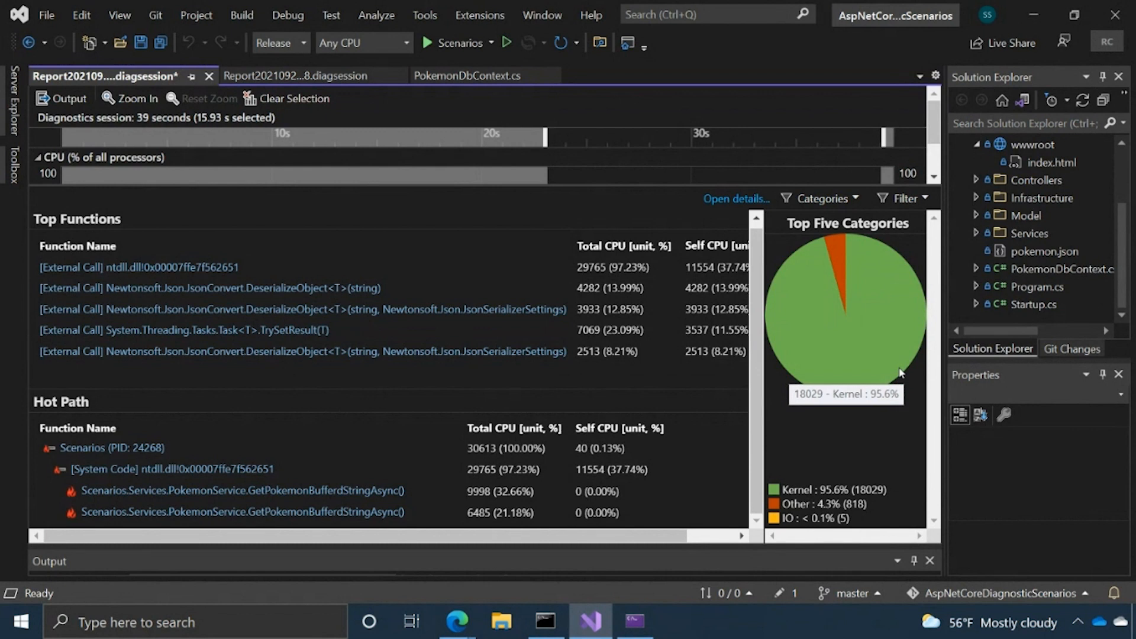
mouse_move(862, 372)
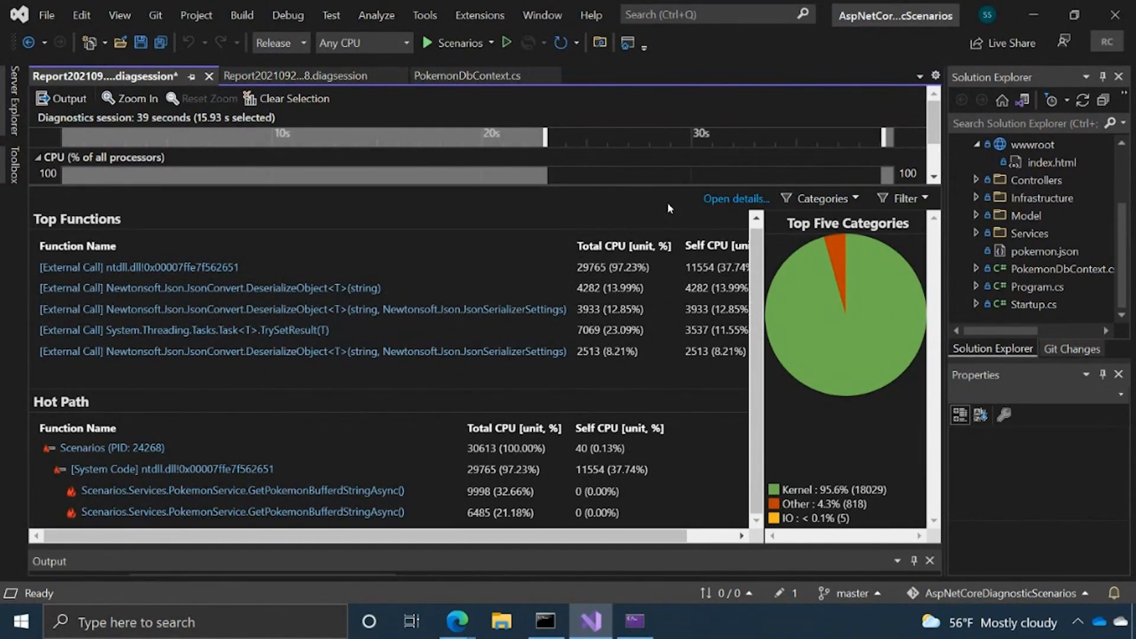
mouse_move(287, 423)
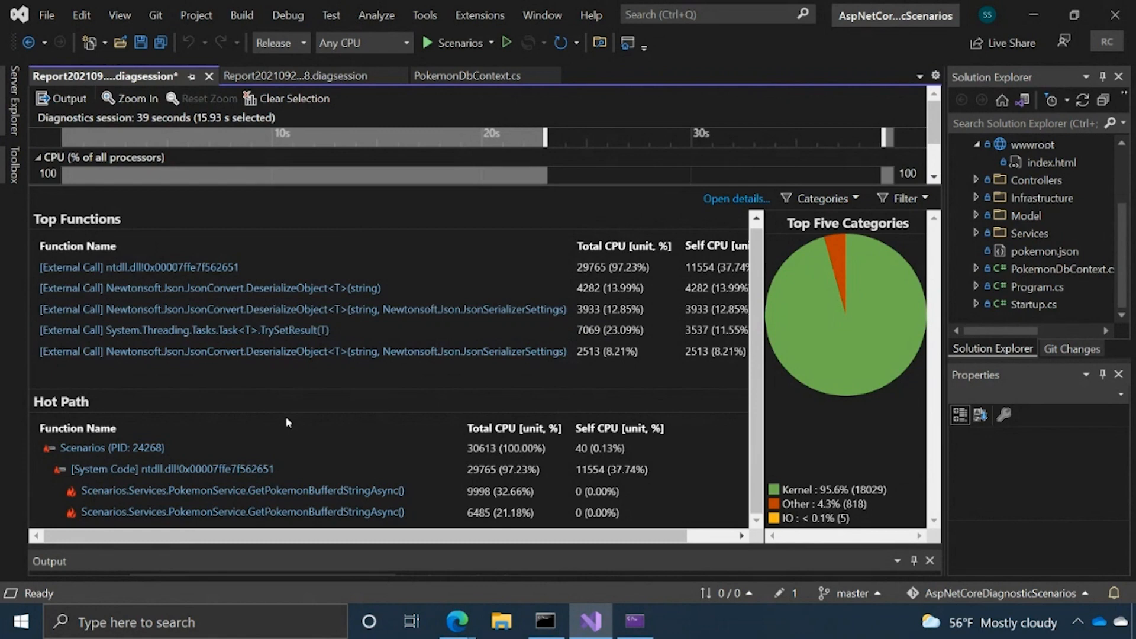
mouse_move(717, 183)
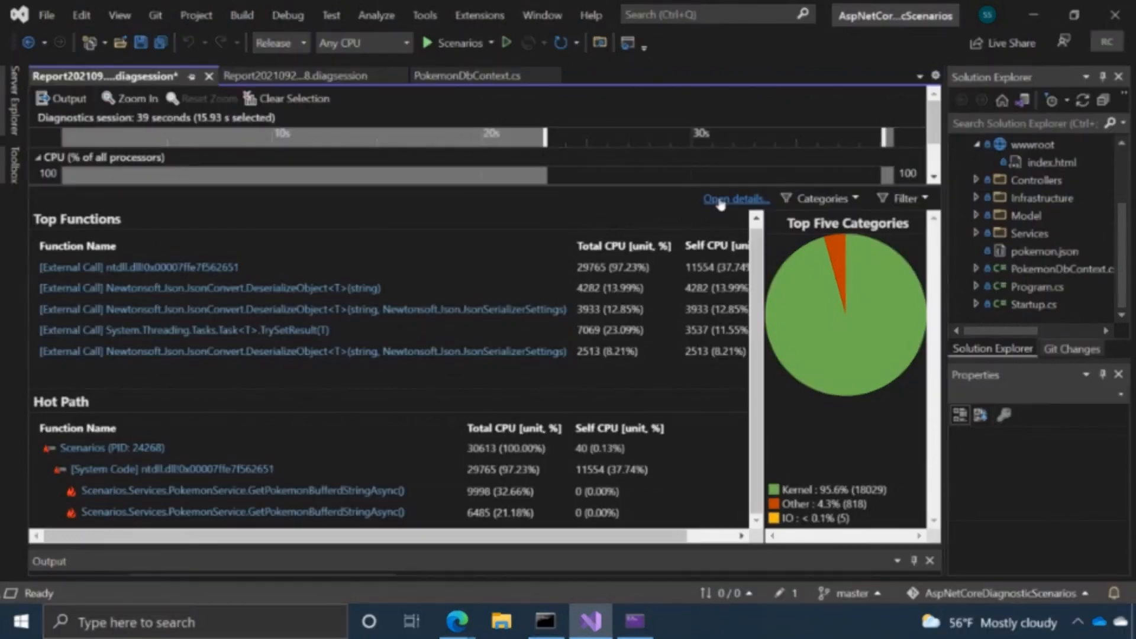
Open the full CPU Usage report details in the Caller/Callee view
left_click(734, 199)
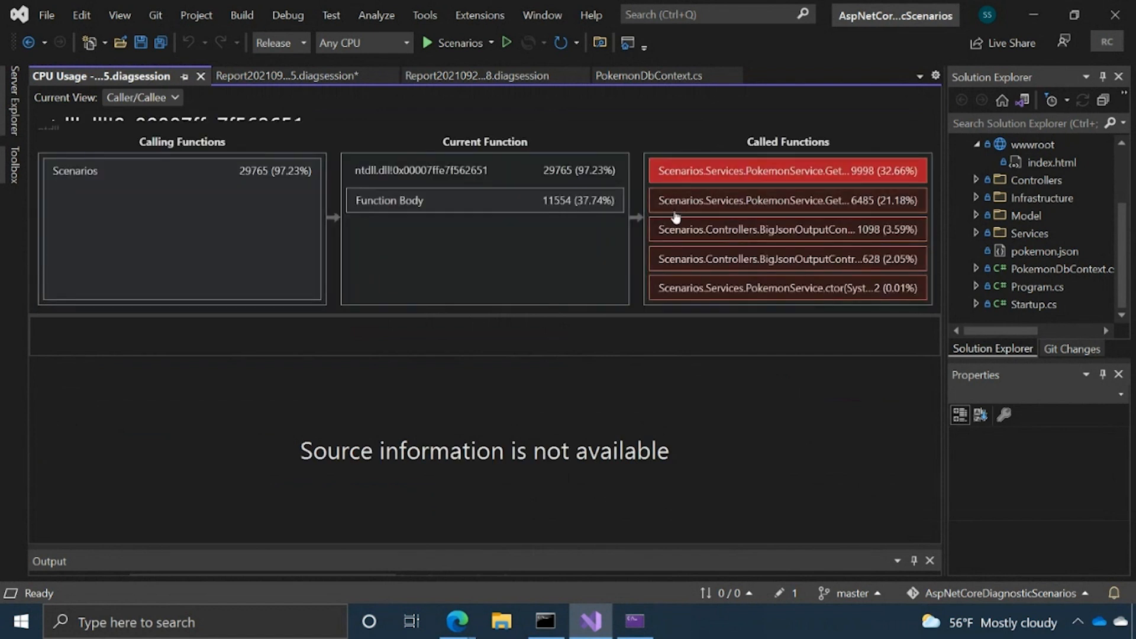
mouse_move(142, 97)
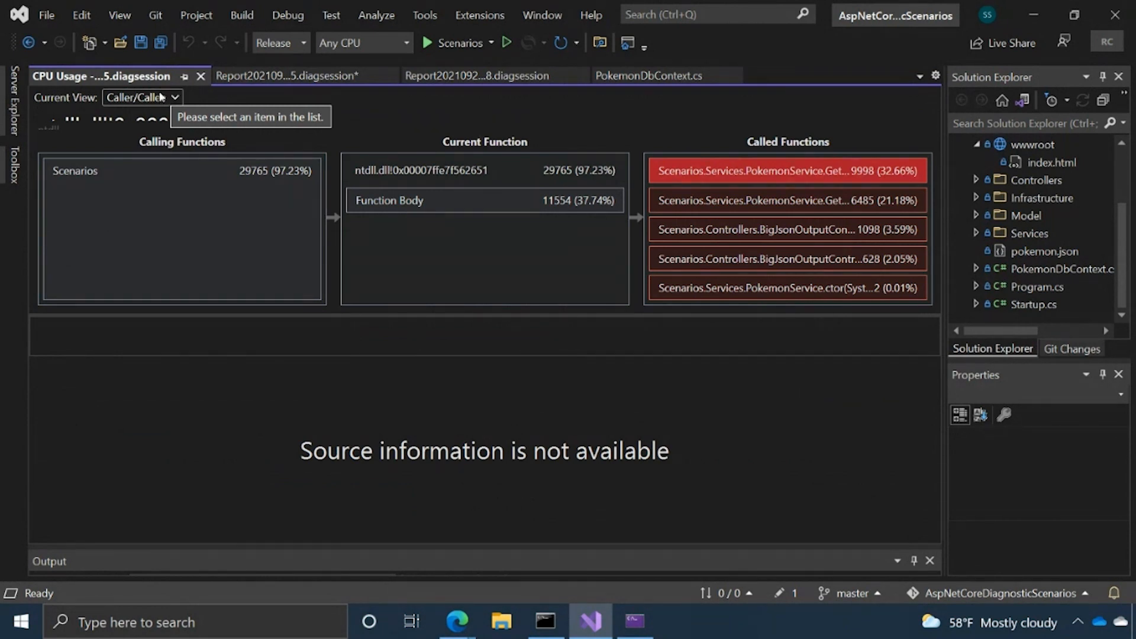
Switch the CPU Usage report's current view to Flame Graph
left_click(143, 98)
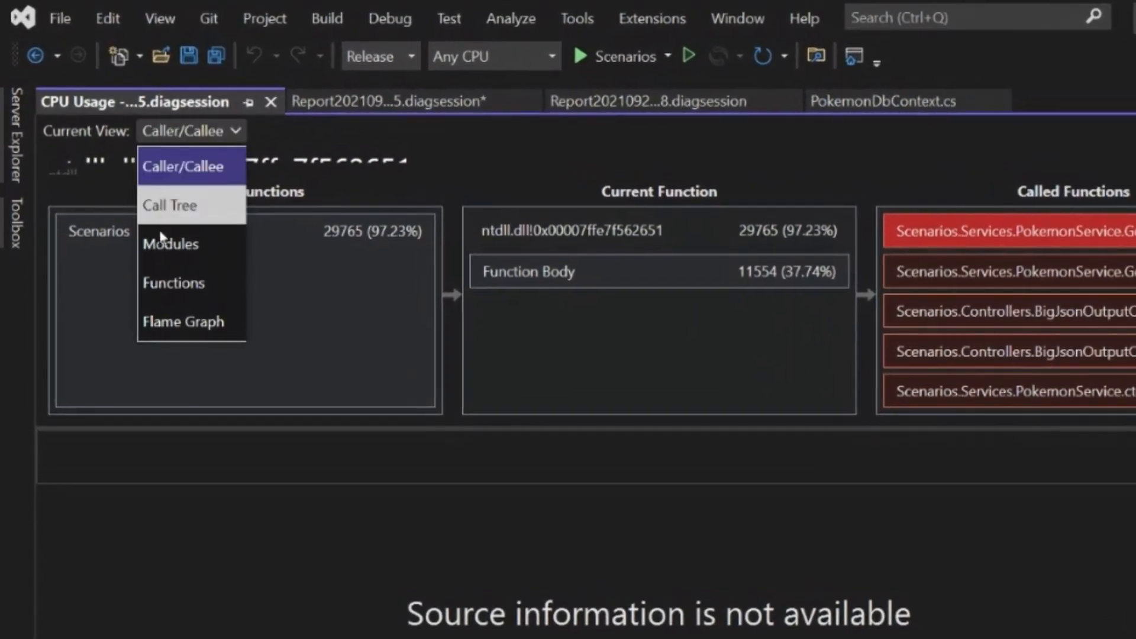
mouse_move(184, 322)
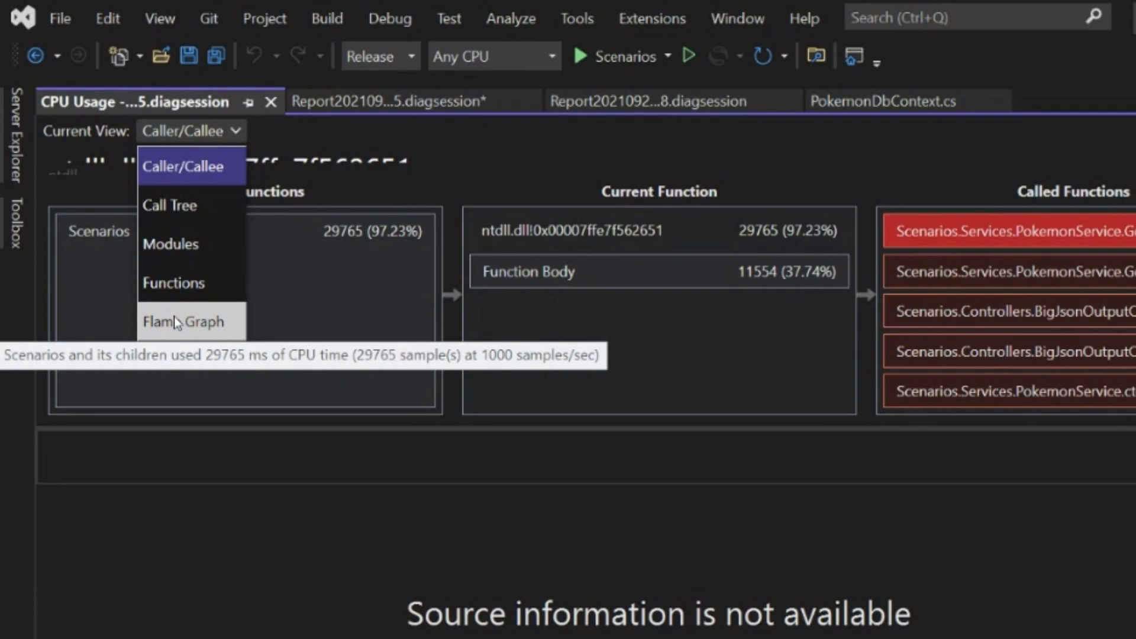
left_click(184, 322)
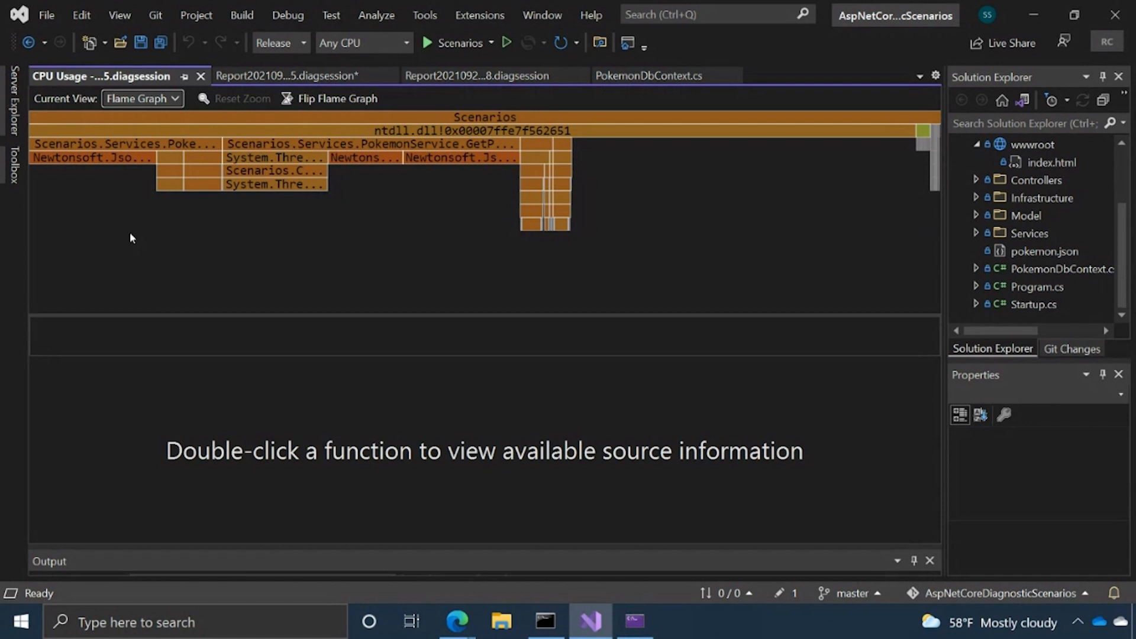
mouse_move(71, 203)
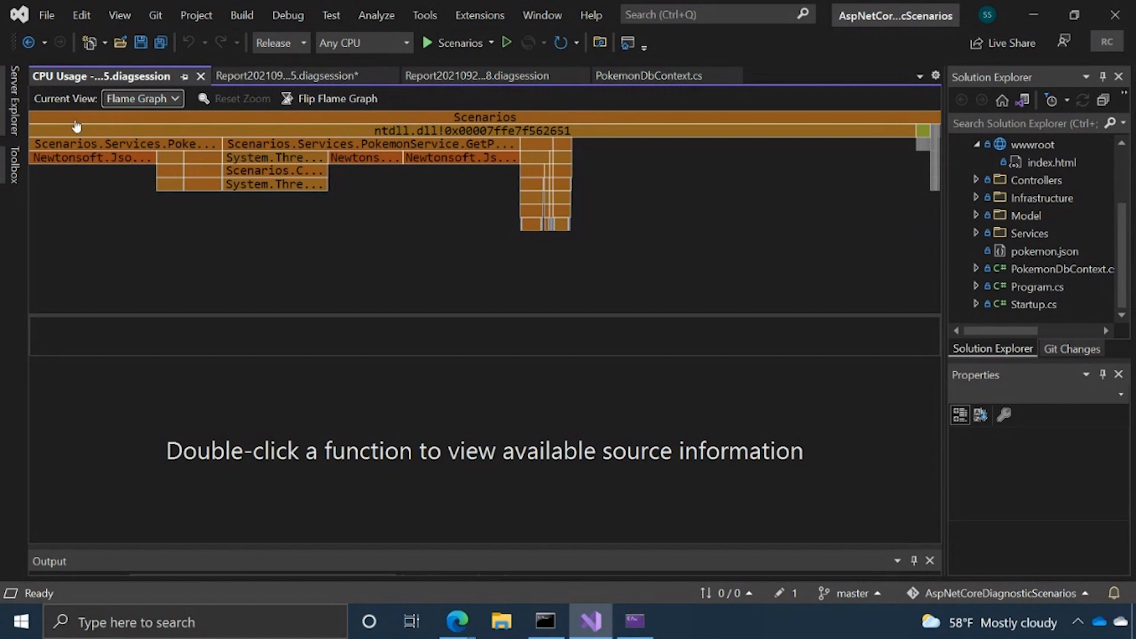
mouse_move(339, 130)
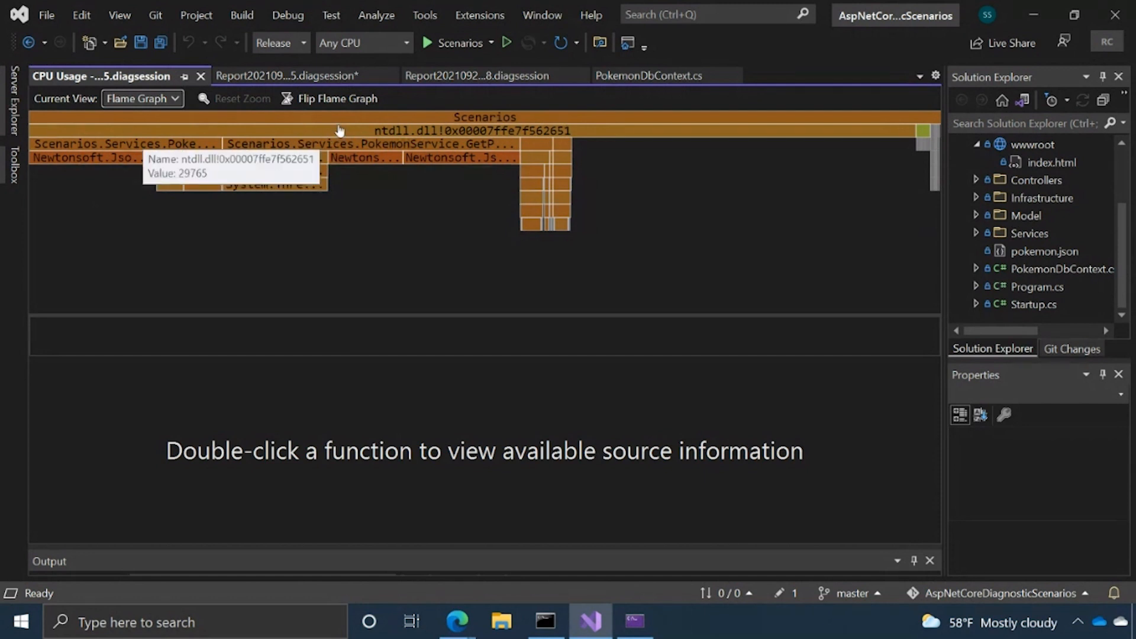
mouse_move(81, 143)
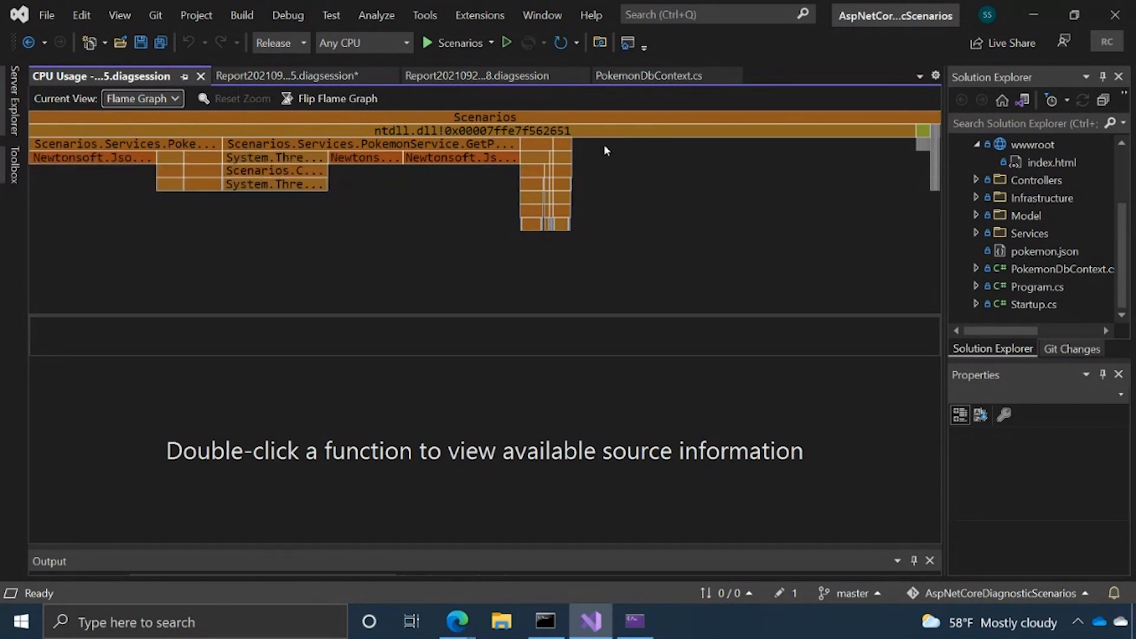
mouse_move(526, 243)
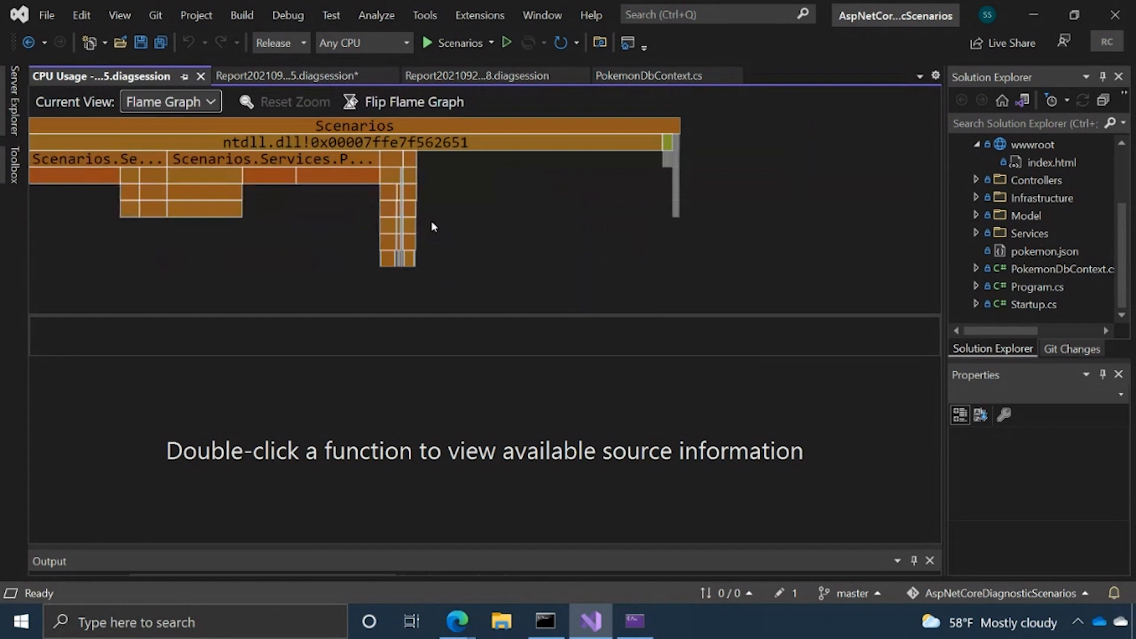
Flip the flame graph so Scenarios sits at the bottom with callees stacked above
left_click(368, 100)
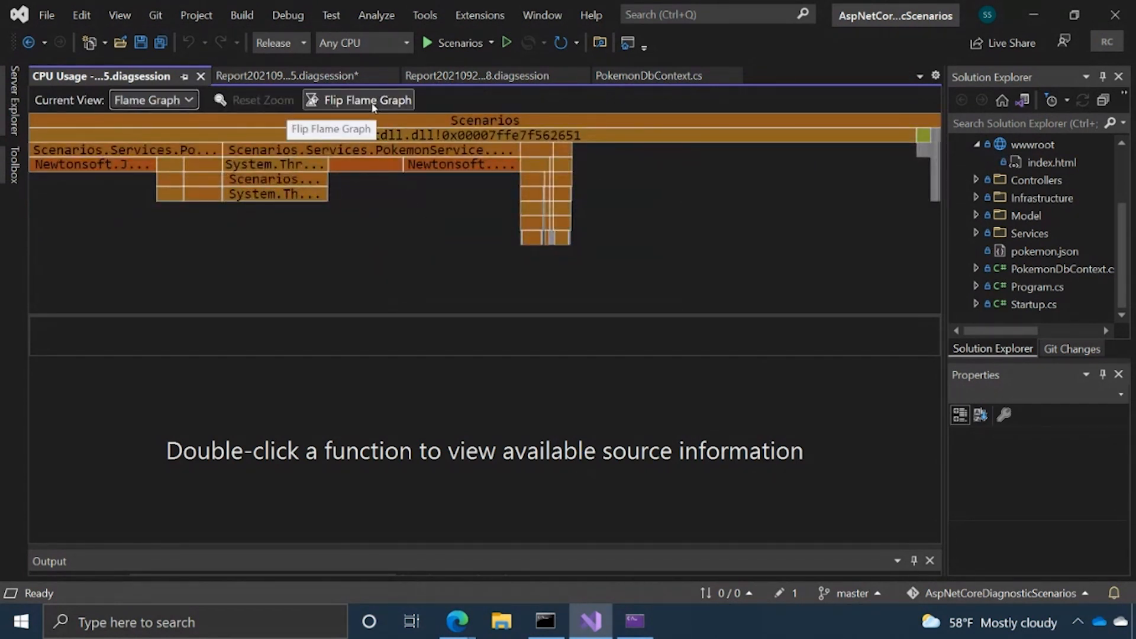
left_click(366, 100)
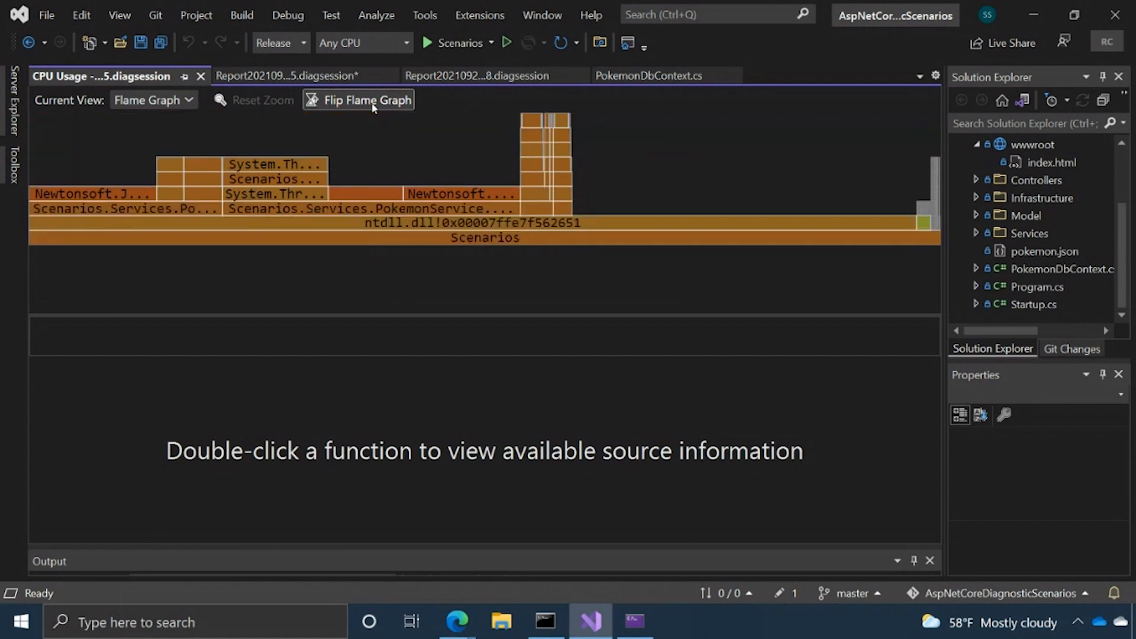
mouse_move(371, 108)
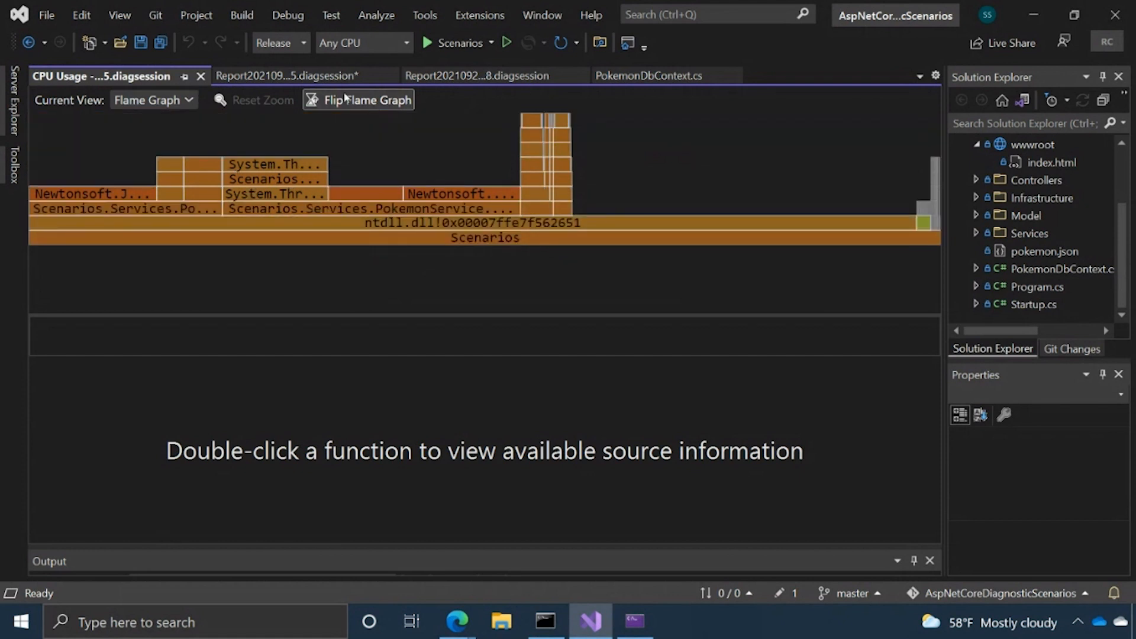
mouse_move(255, 210)
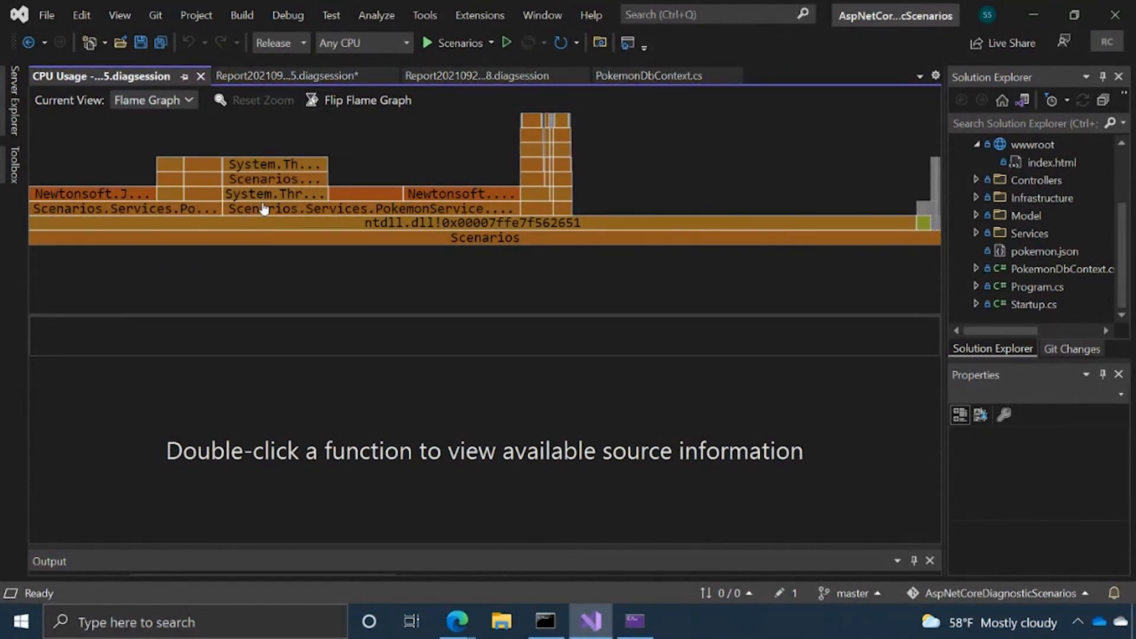
mouse_move(265, 210)
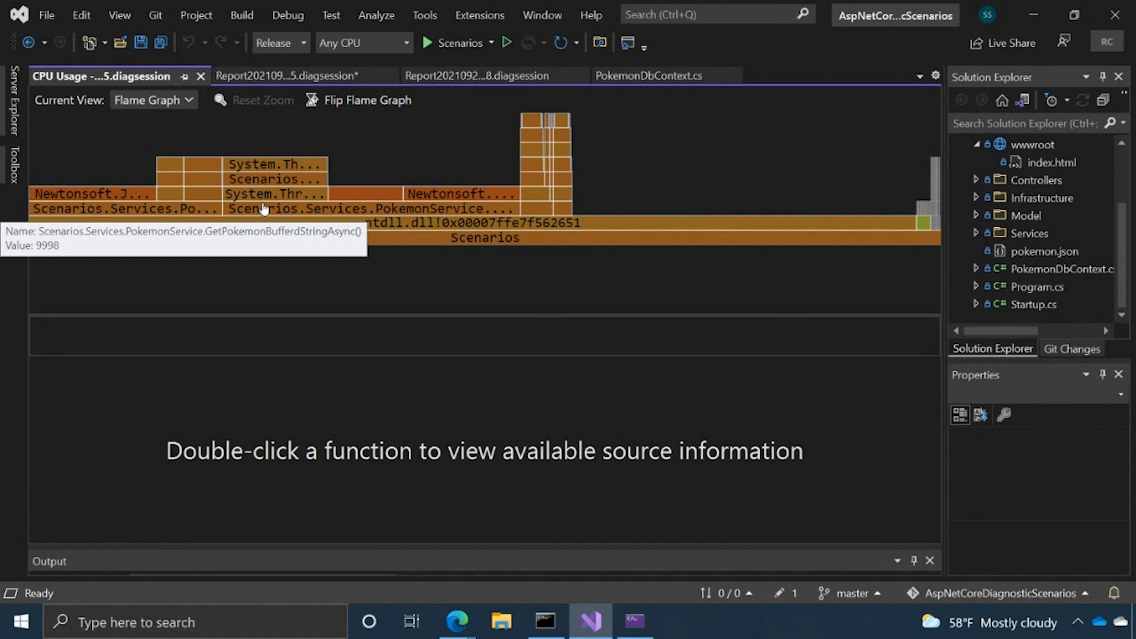
mouse_move(317, 244)
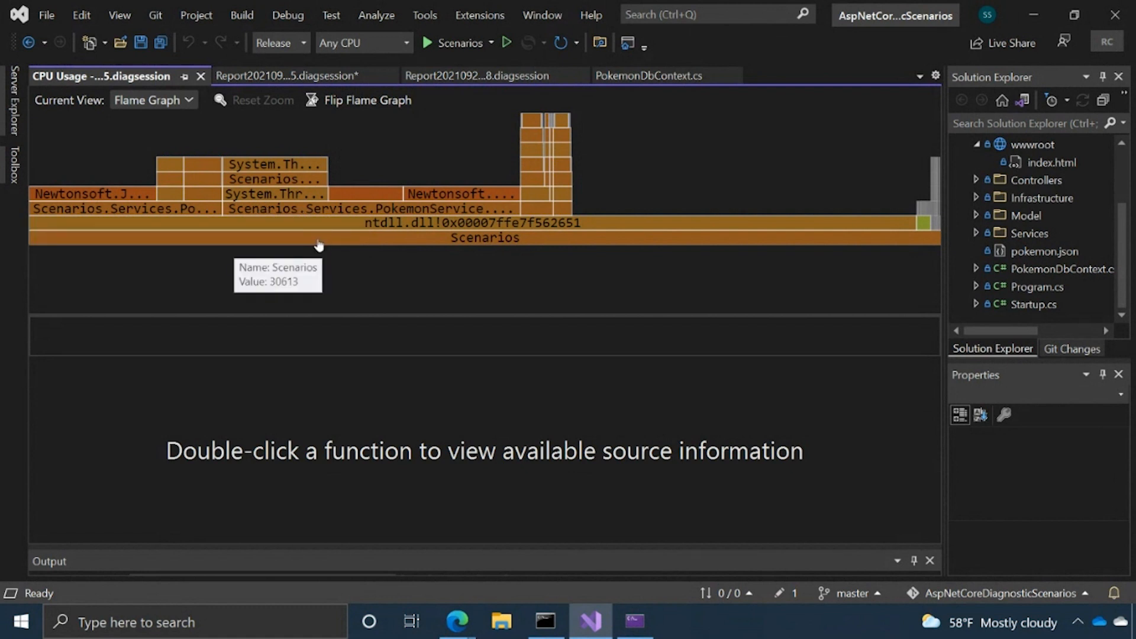
mouse_move(312, 233)
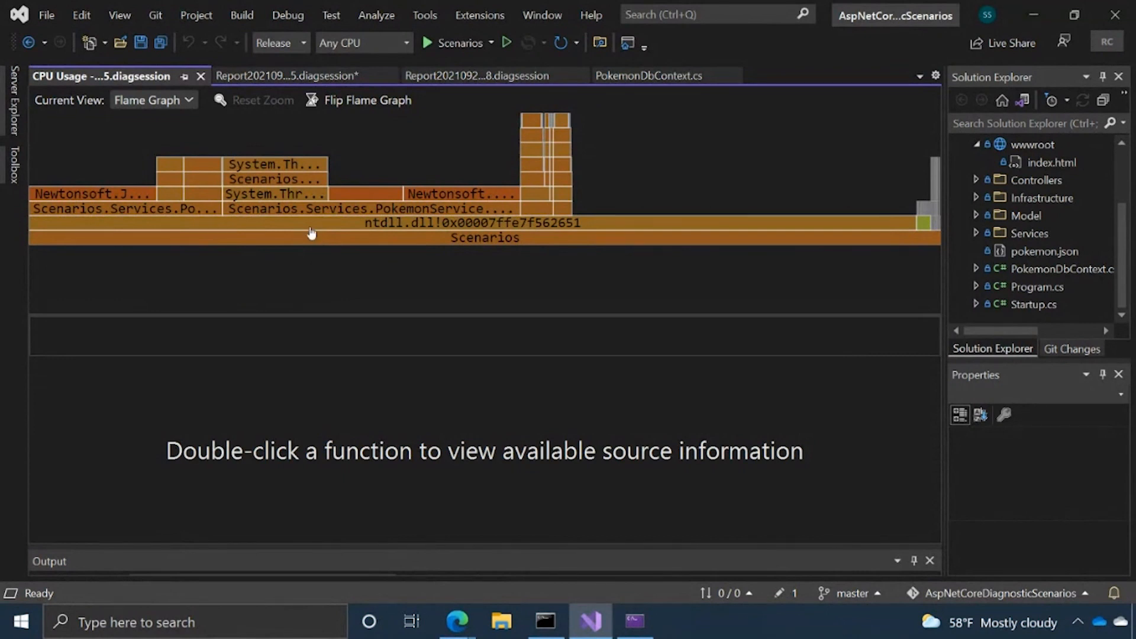
mouse_move(281, 182)
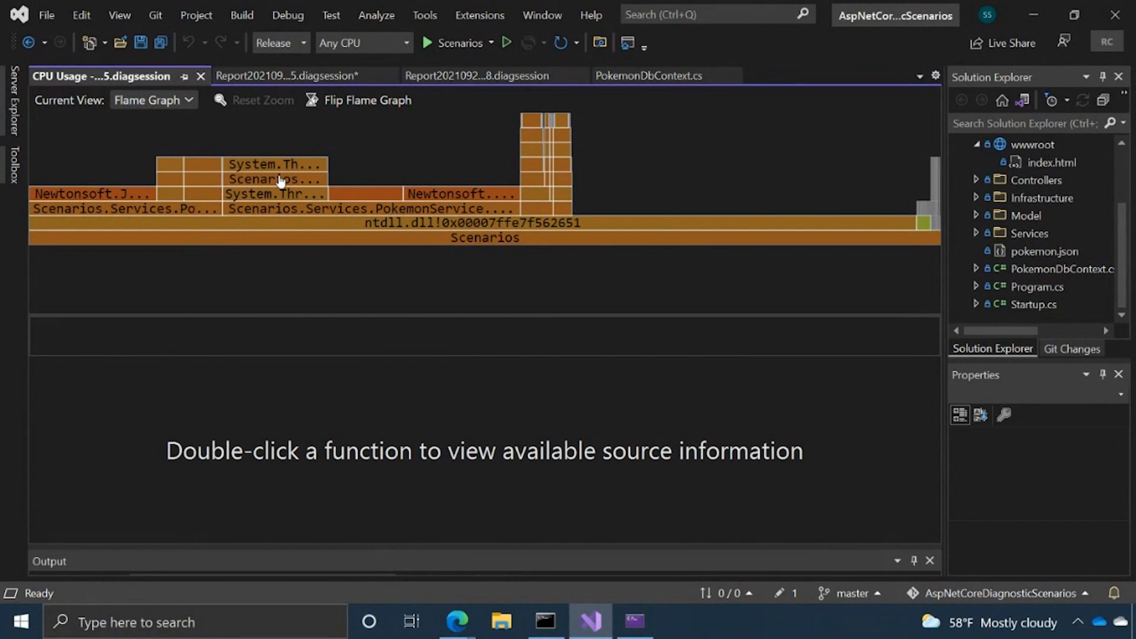
mouse_move(228, 102)
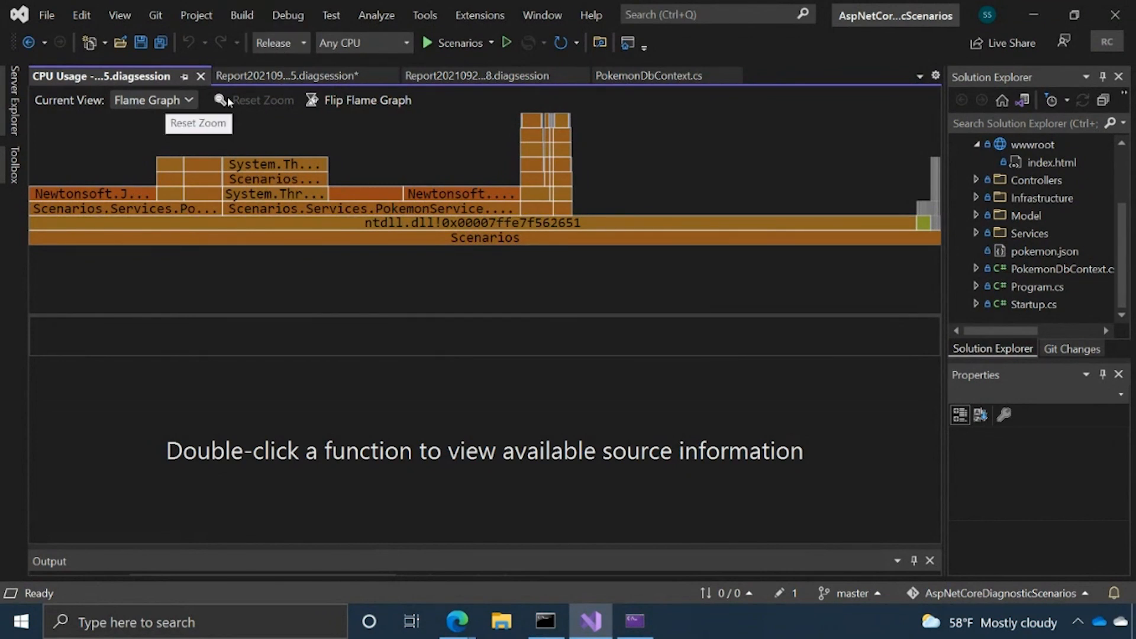
mouse_move(152, 100)
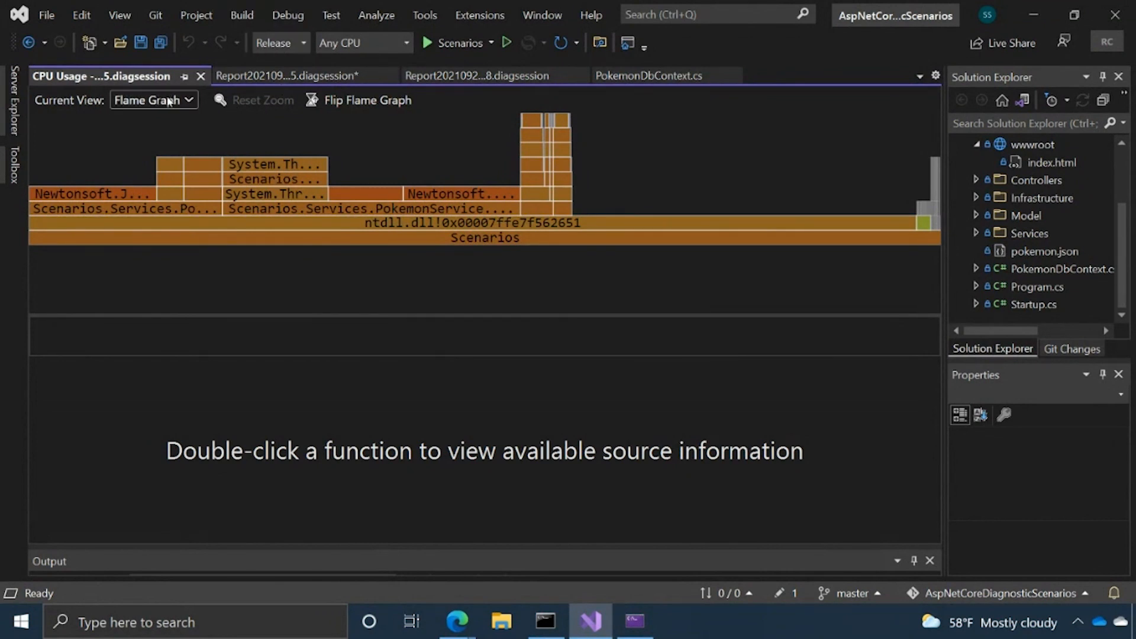
left_click(152, 100)
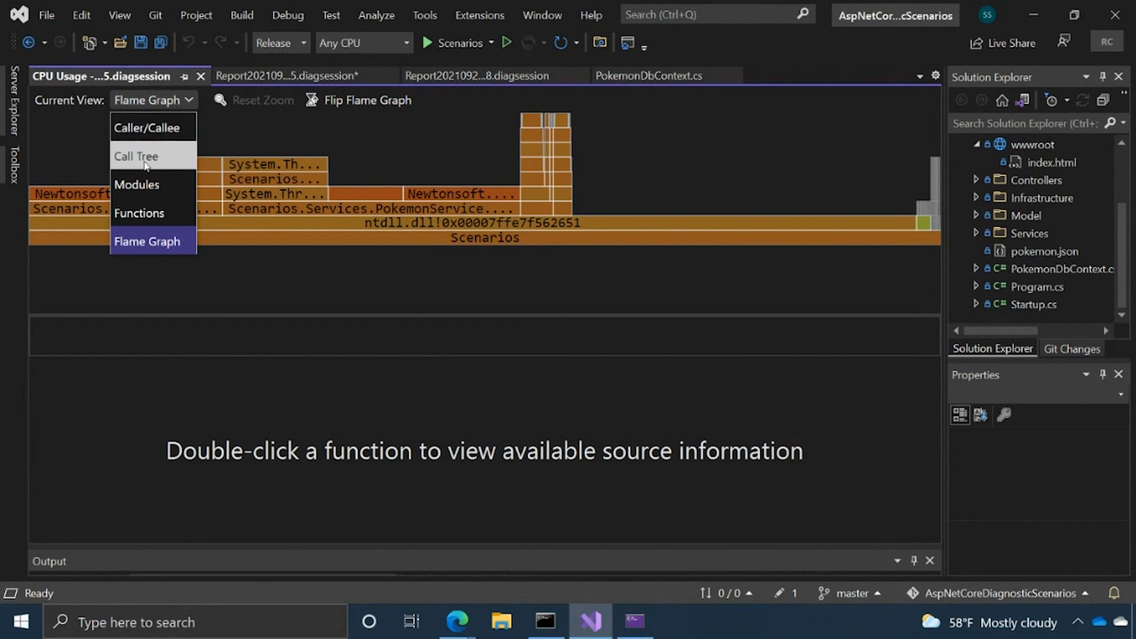
Switch to the Call Tree view highlighting the two PokemonService hot-path functions
left_click(136, 156)
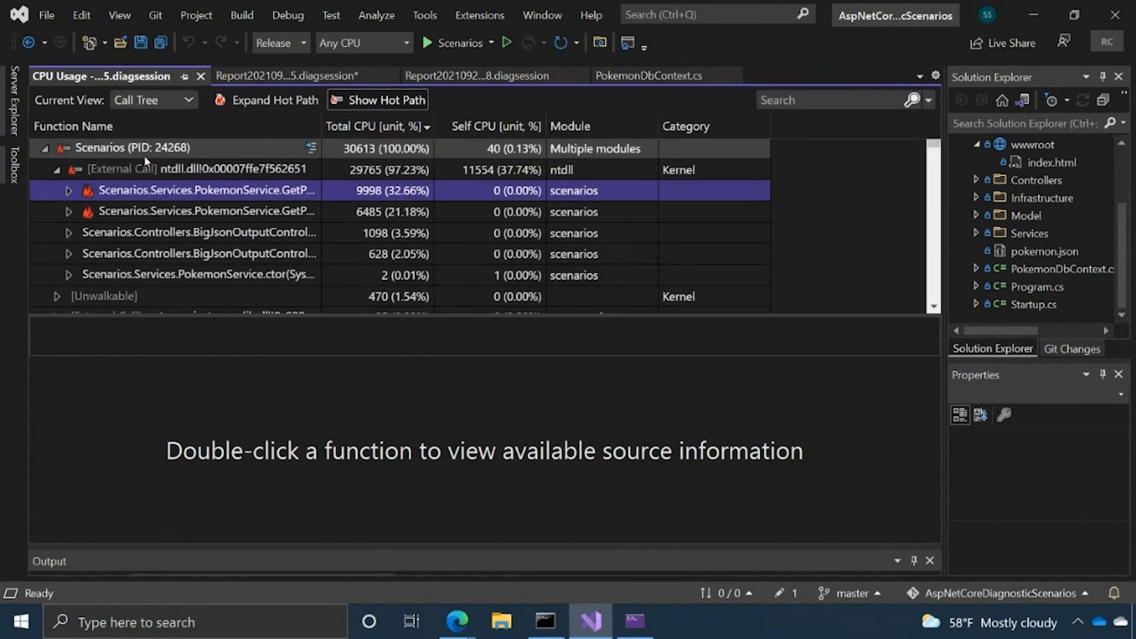
mouse_move(145, 158)
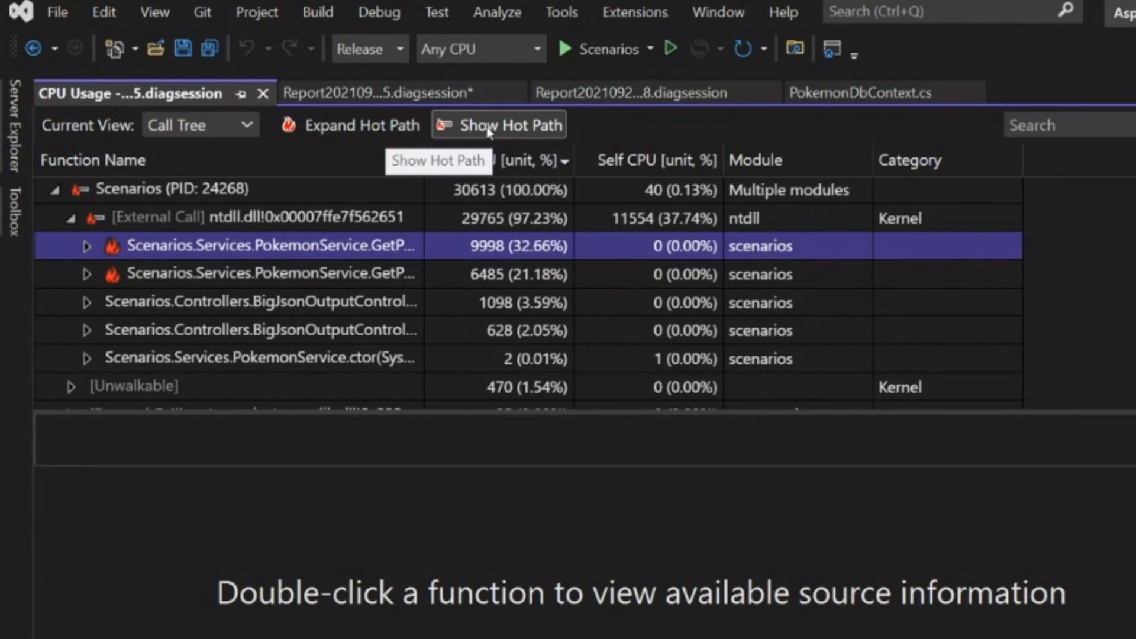
mouse_move(127, 261)
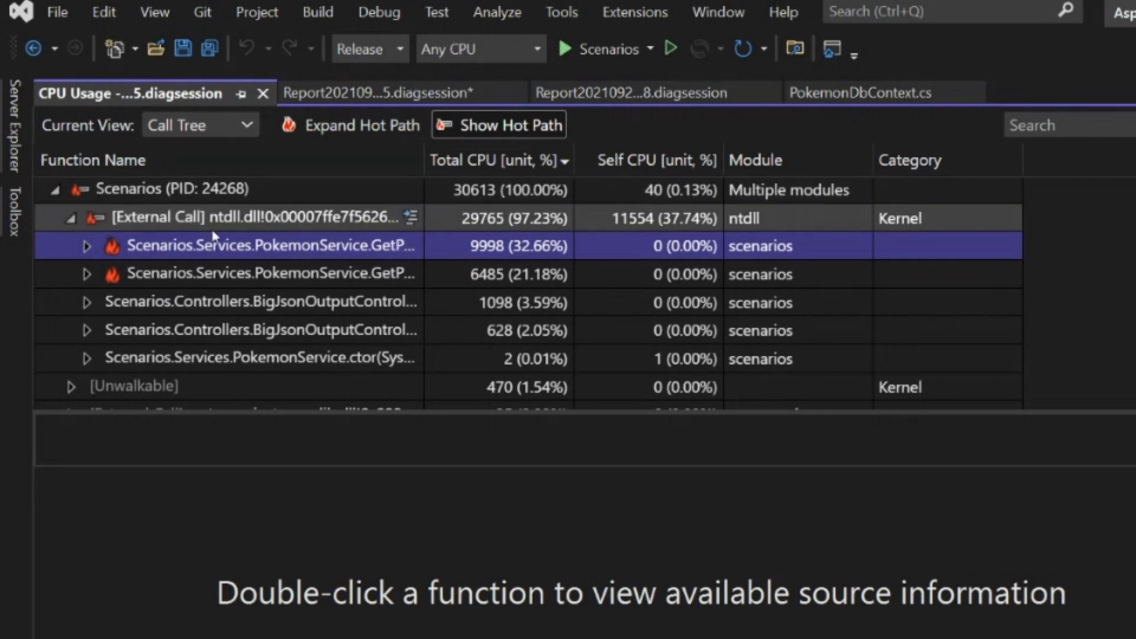
mouse_move(283, 245)
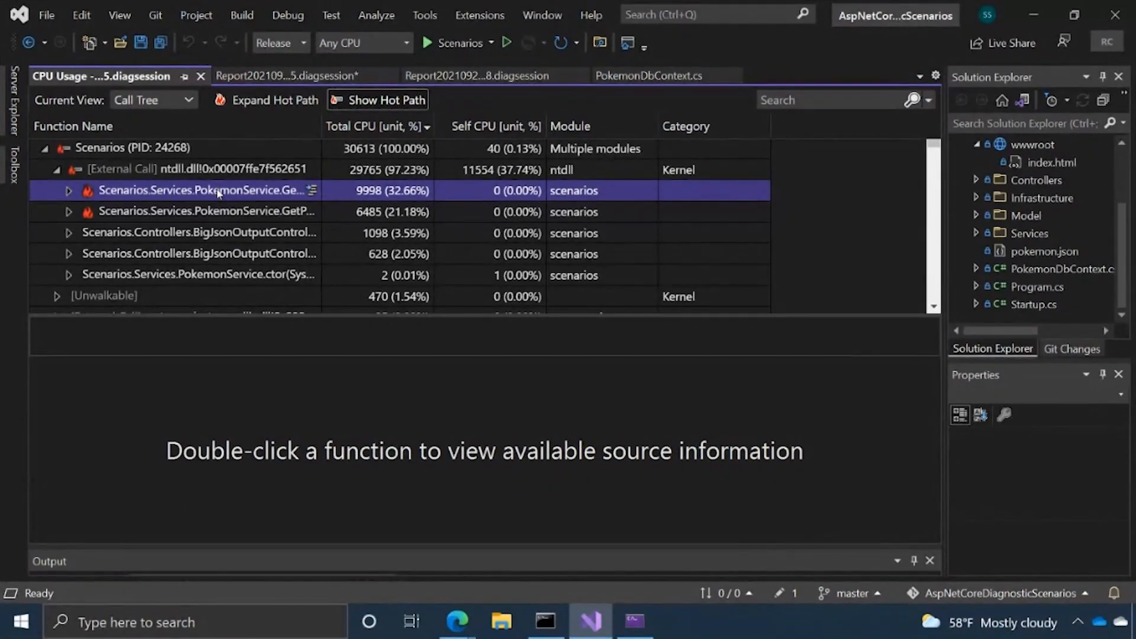
Open the PokemonService source at GetPokemonBufferdStringAsync in the pane beneath the call tree
double_click(203, 190)
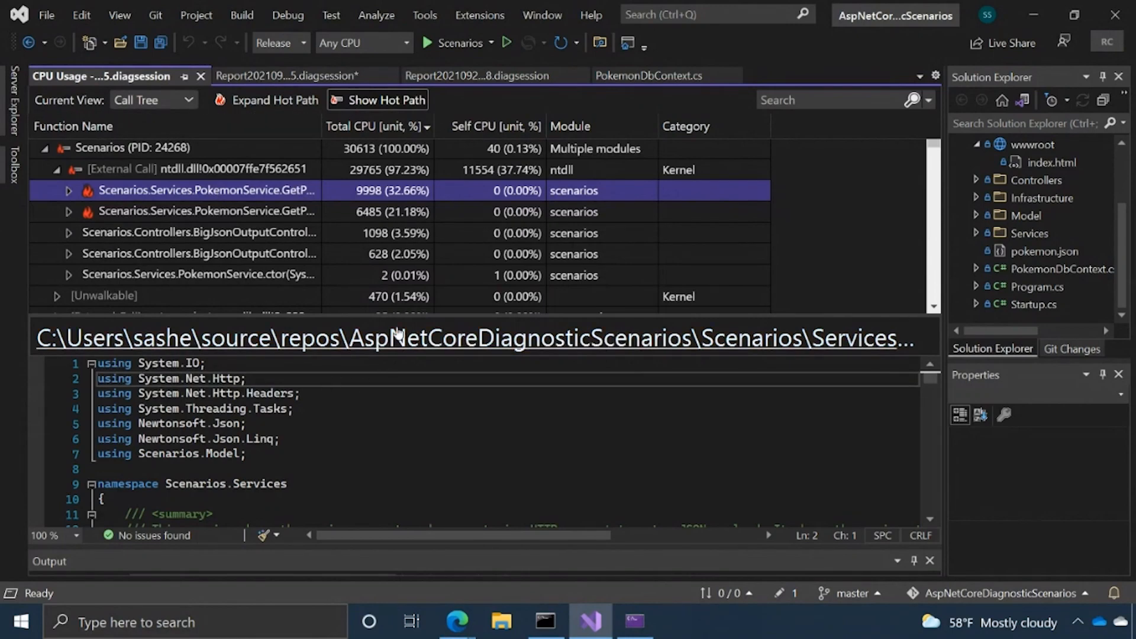
mouse_move(388, 316)
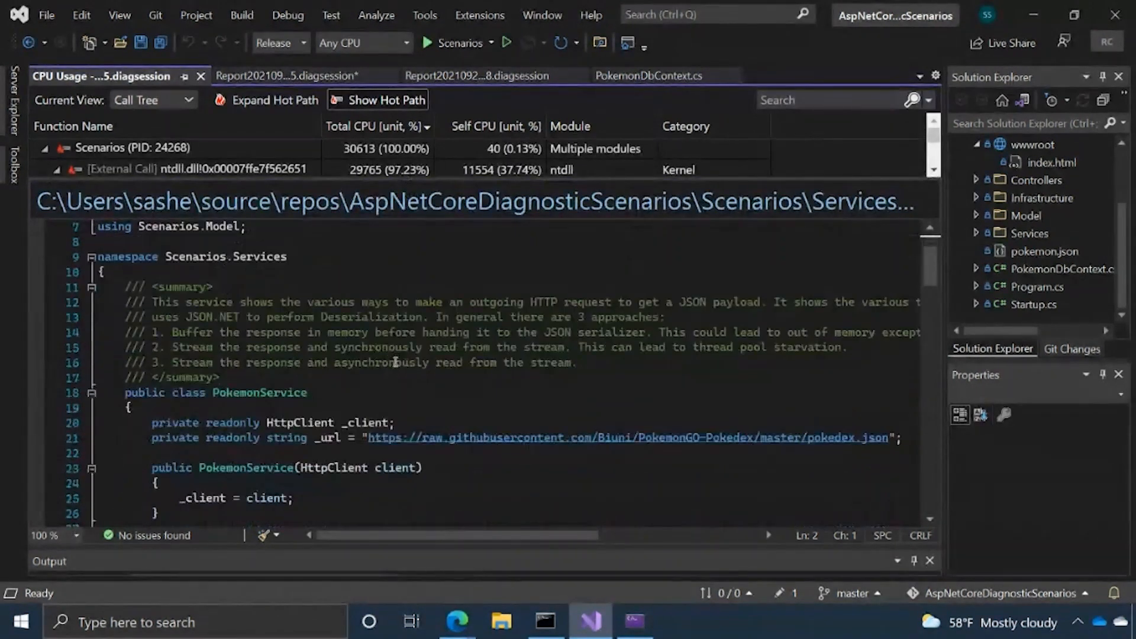
scroll("down", 3)
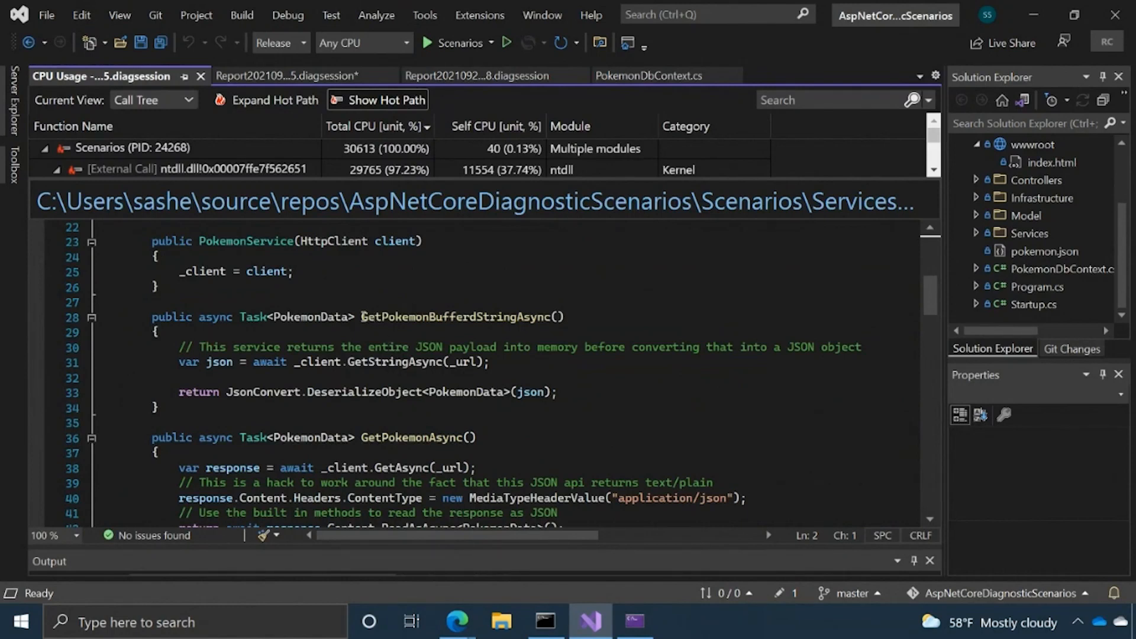
double_click(460, 317)
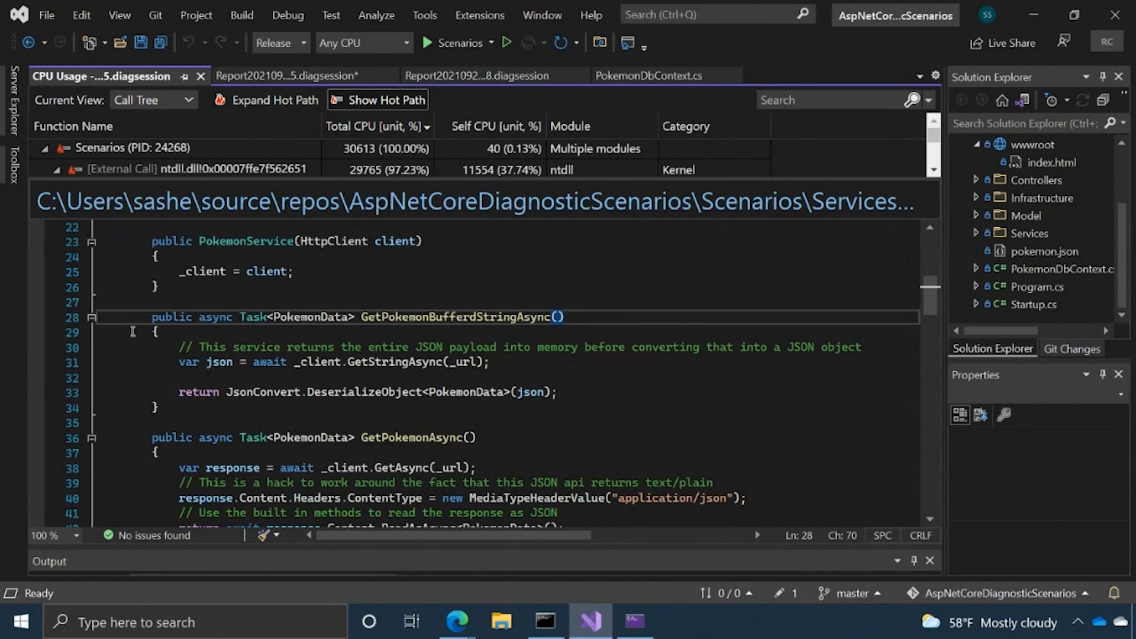
mouse_move(166, 355)
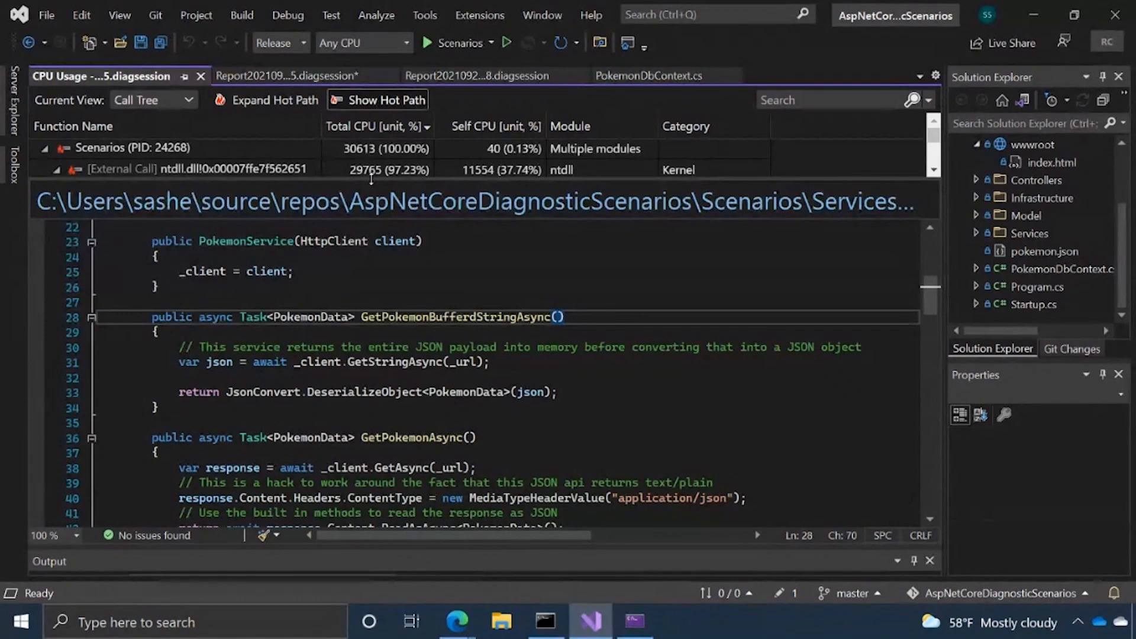
left_click(70, 170)
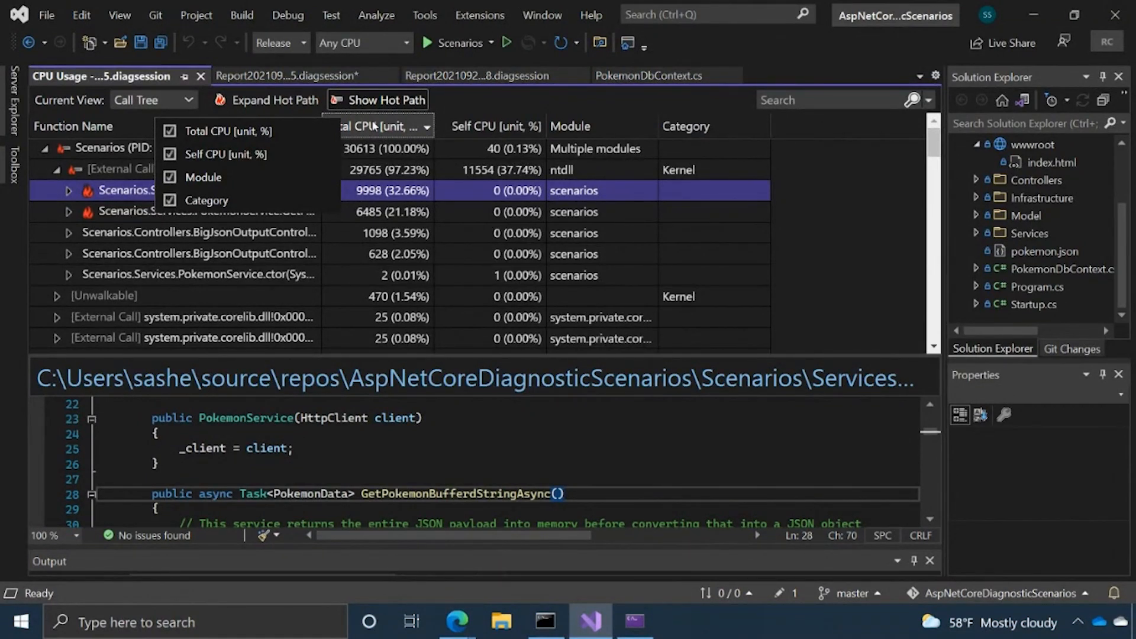
mouse_move(284, 170)
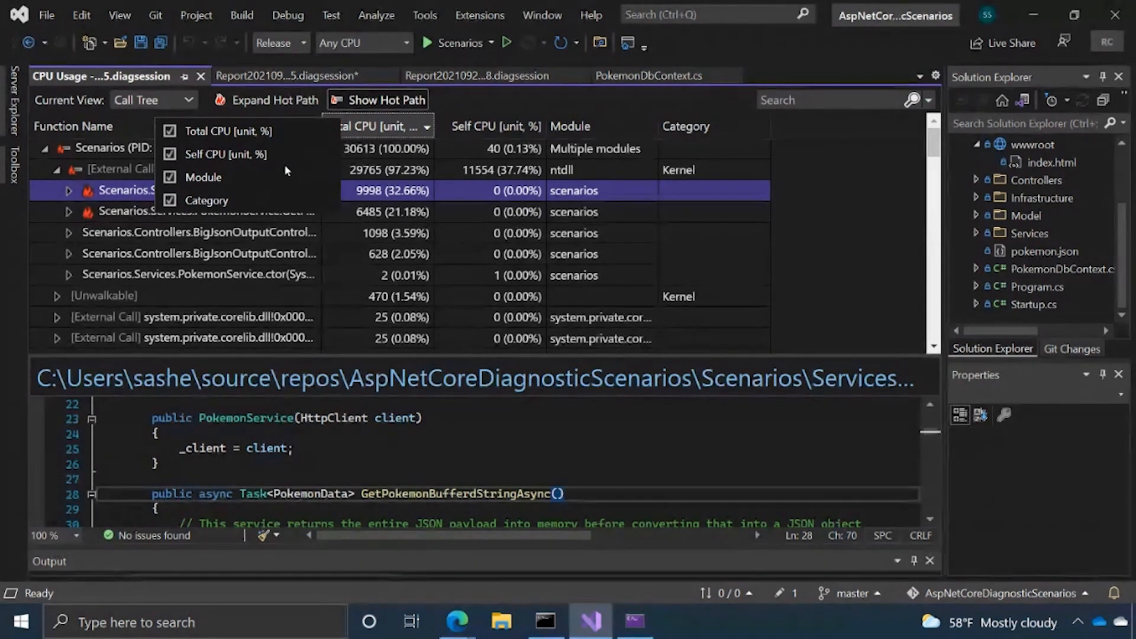
mouse_move(391, 200)
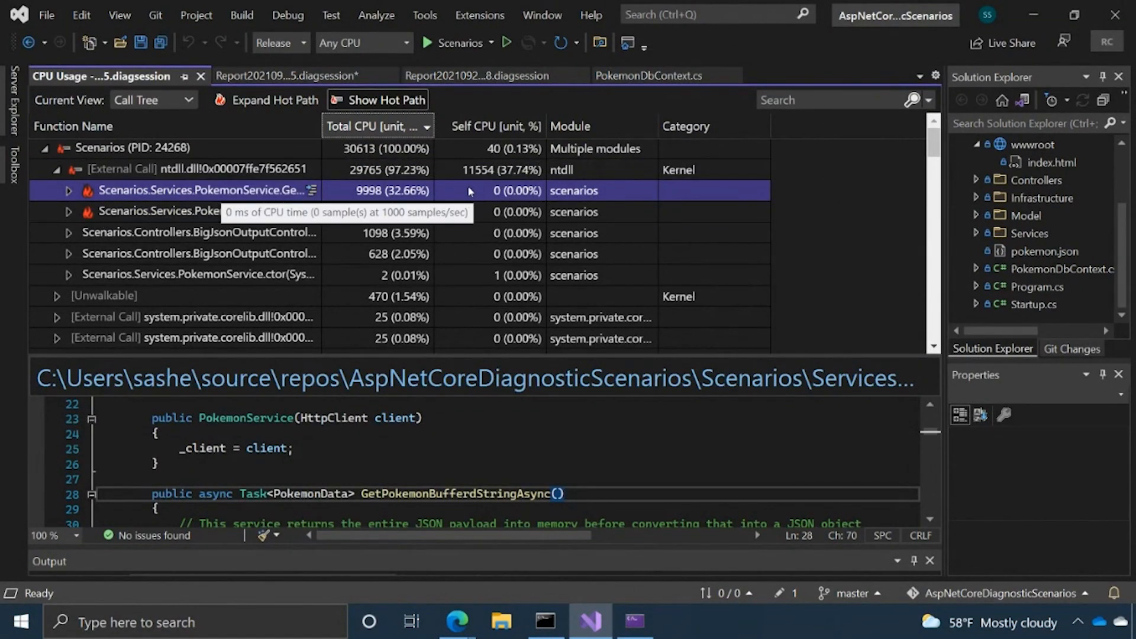
mouse_move(384, 191)
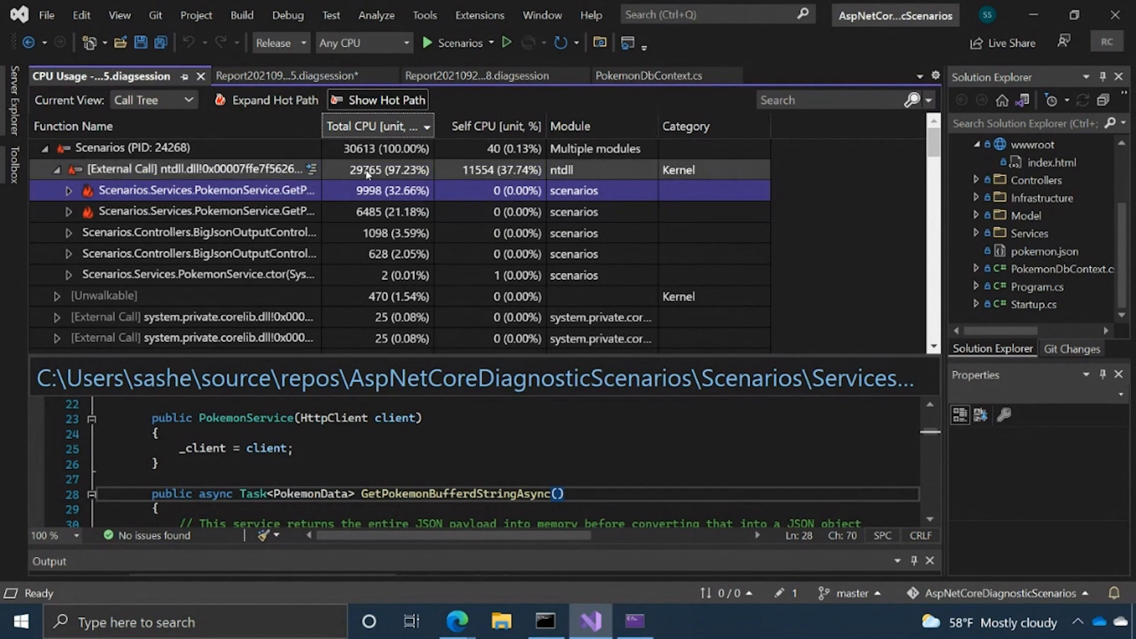
mouse_move(478, 190)
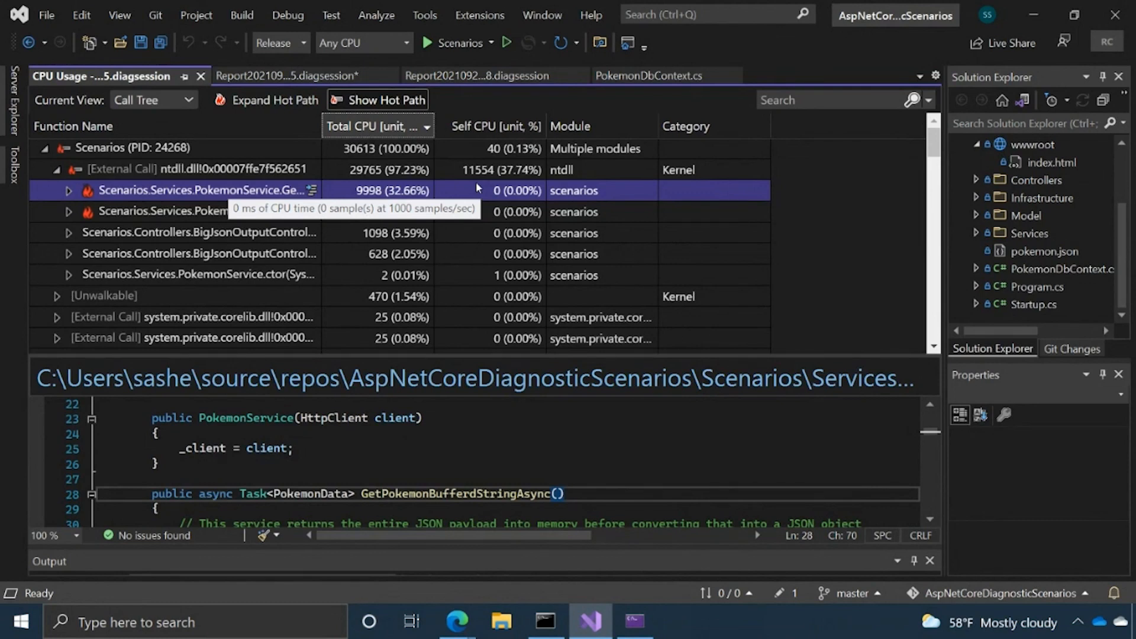
mouse_move(587, 196)
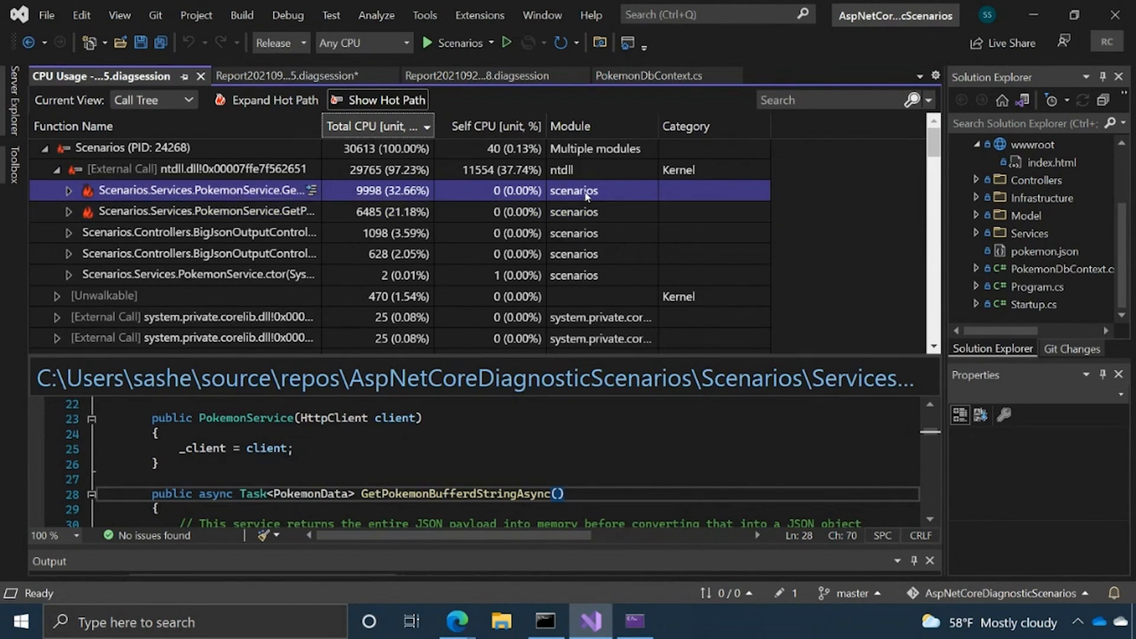
mouse_move(587, 200)
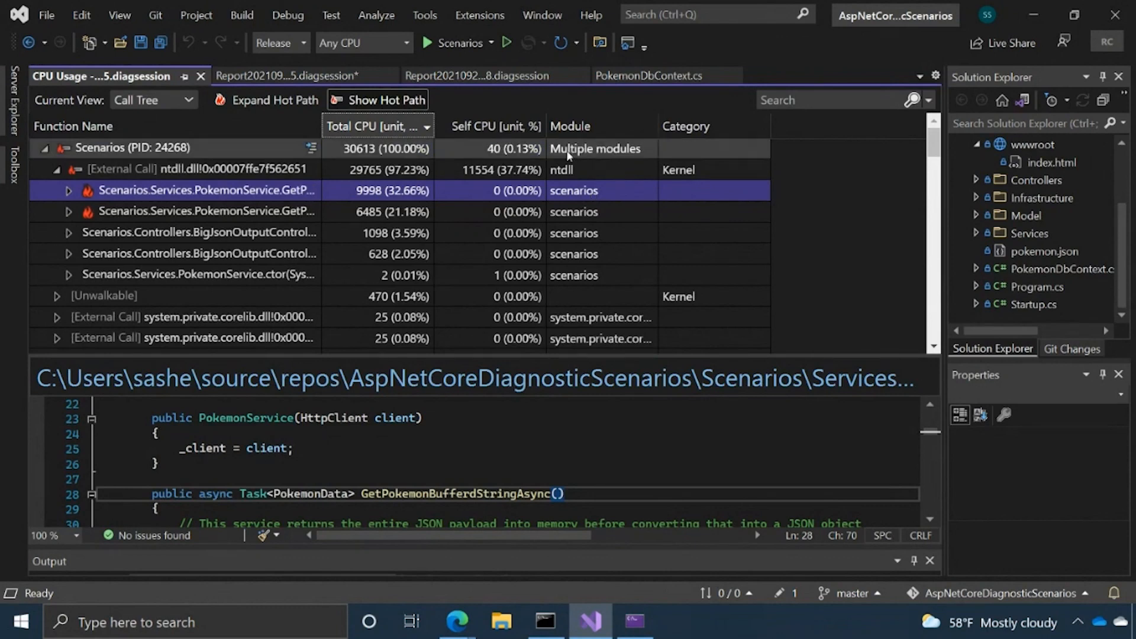
mouse_move(566, 171)
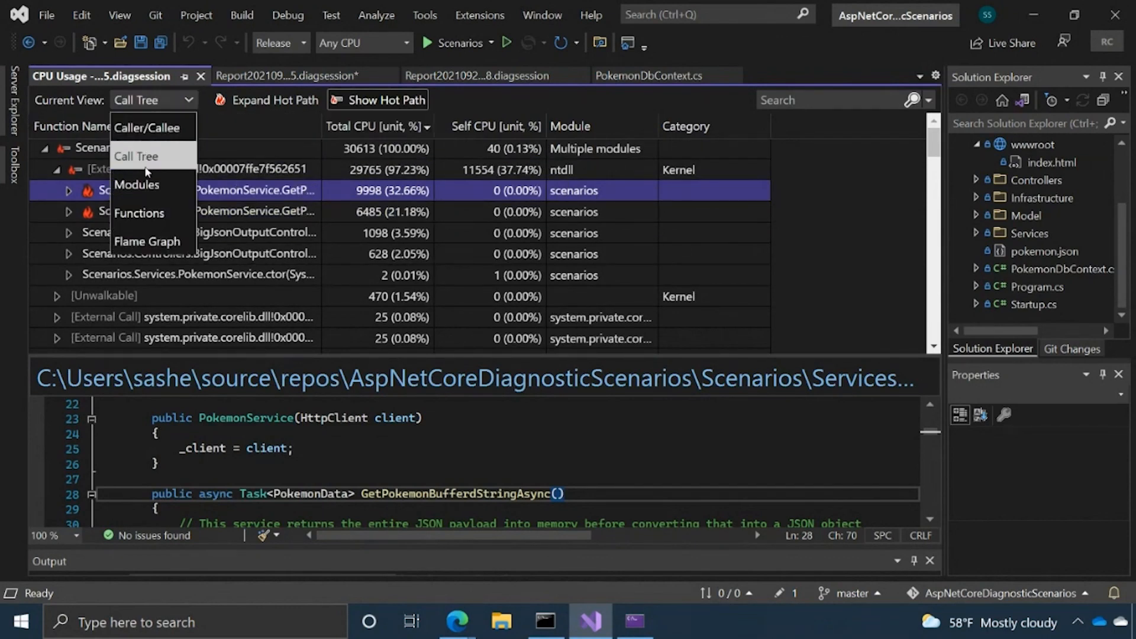
Switch to the Modules view: ntdll 97%, scenarios 60%, Newtonsoft 35%
left_click(136, 187)
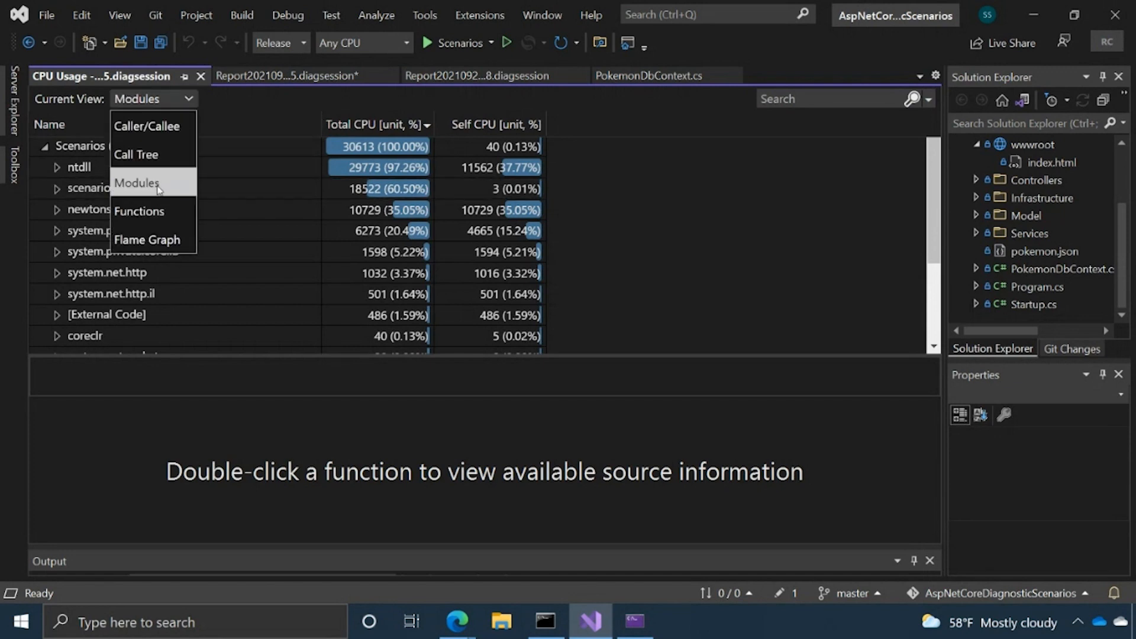
Switch the CPU Usage report to the Functions view showing Total CPU, Self CPU and Module
left_click(139, 211)
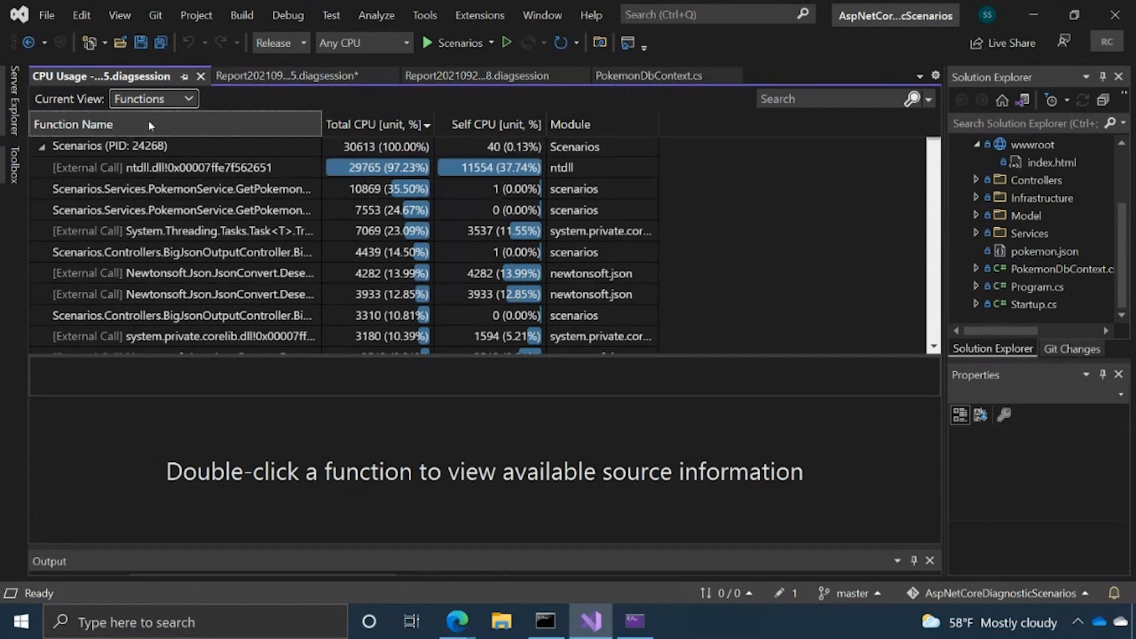
left_click(152, 99)
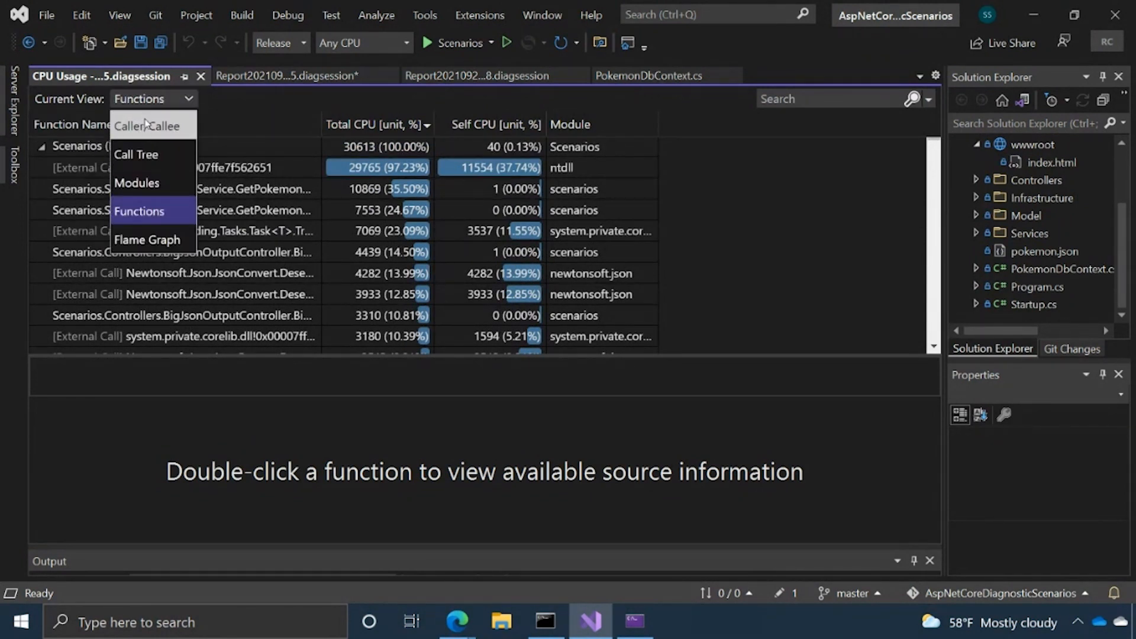
Show the Caller/Callee view for the hottest function and load its source code
left_click(147, 126)
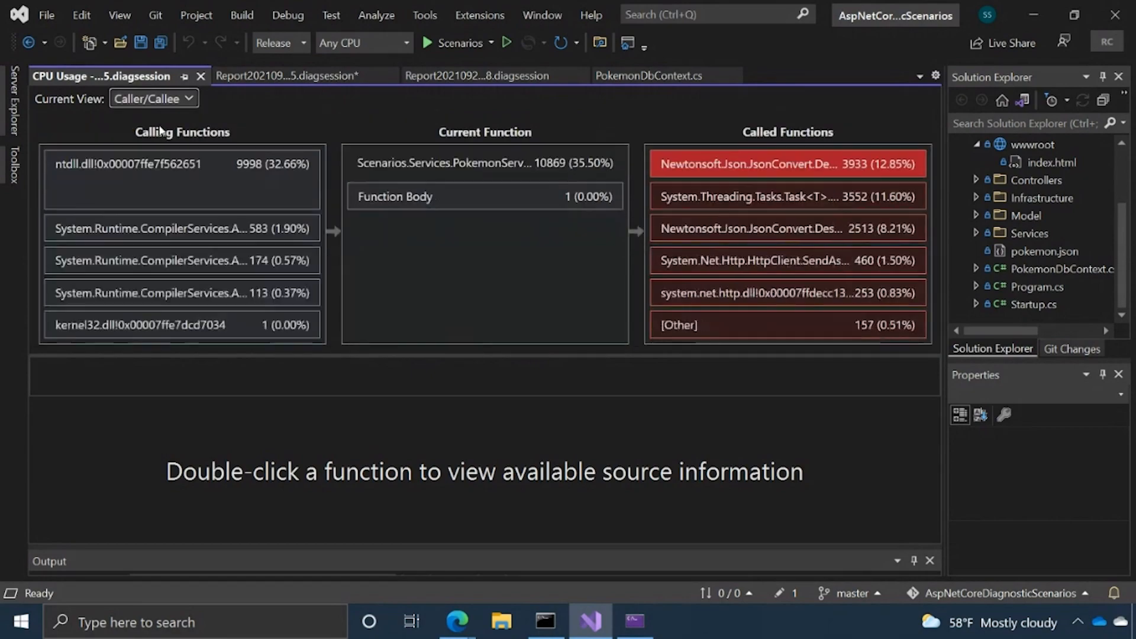
double_click(484, 162)
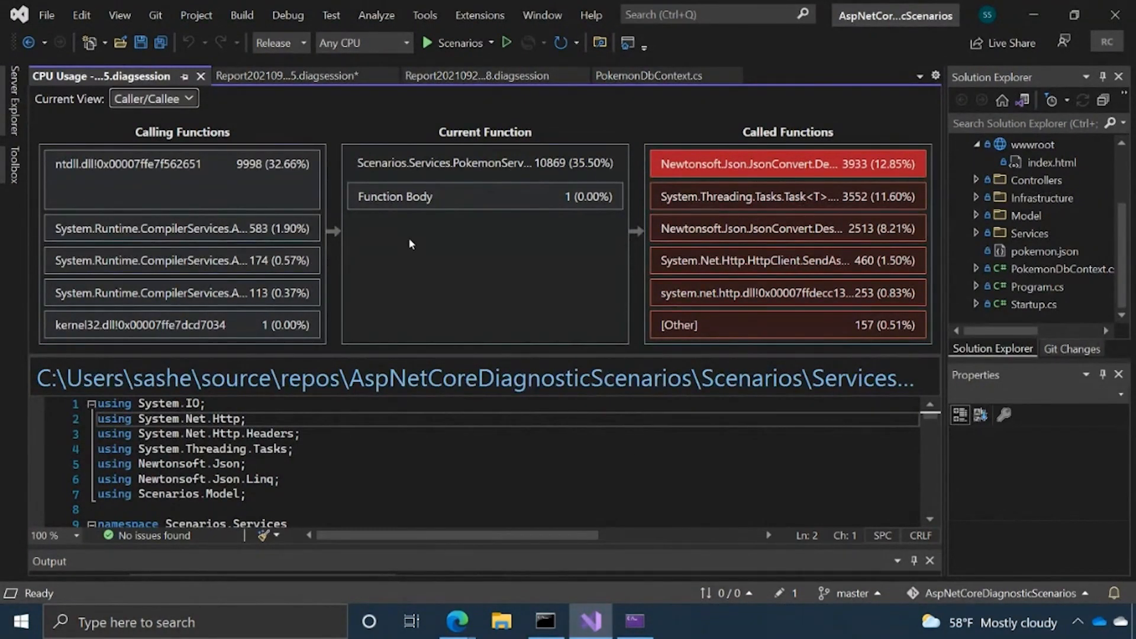
mouse_move(274, 228)
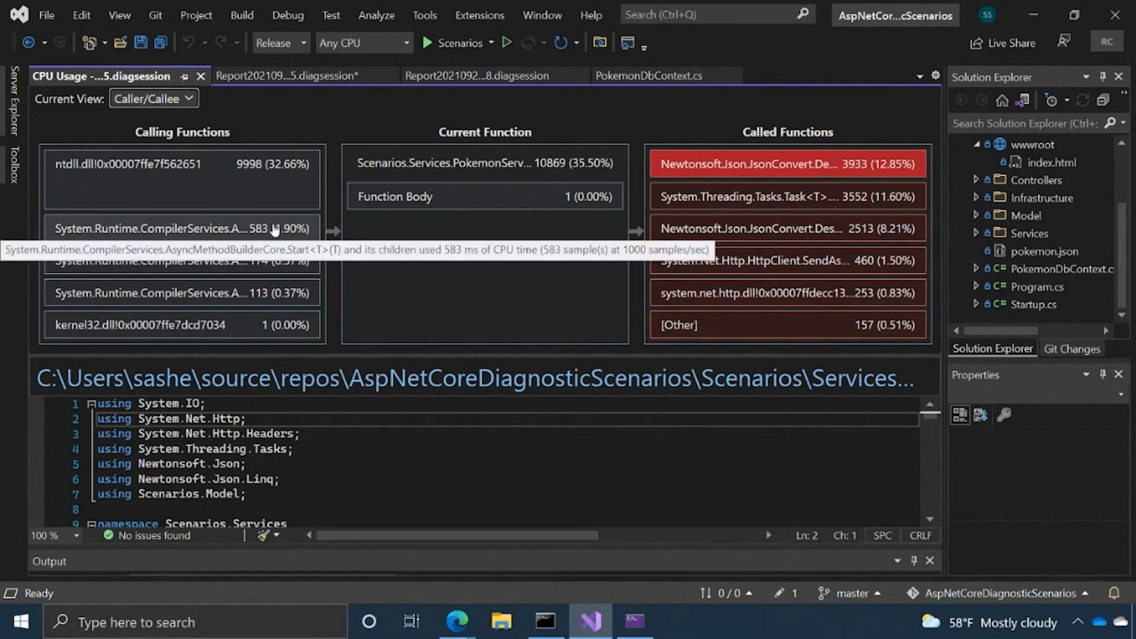
mouse_move(458, 212)
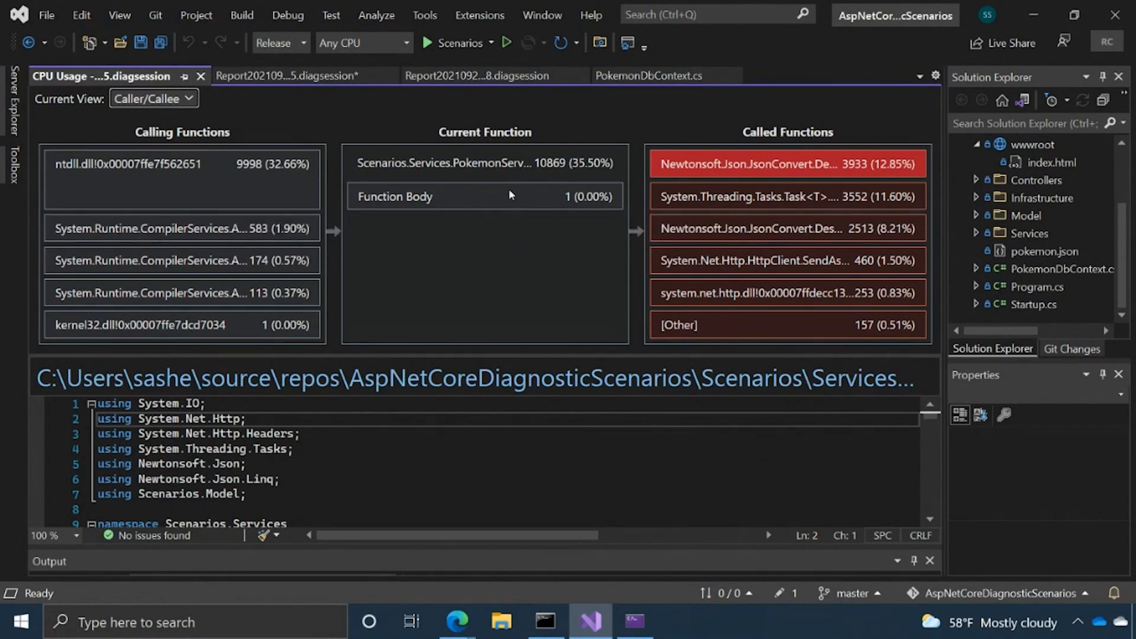
mouse_move(589, 162)
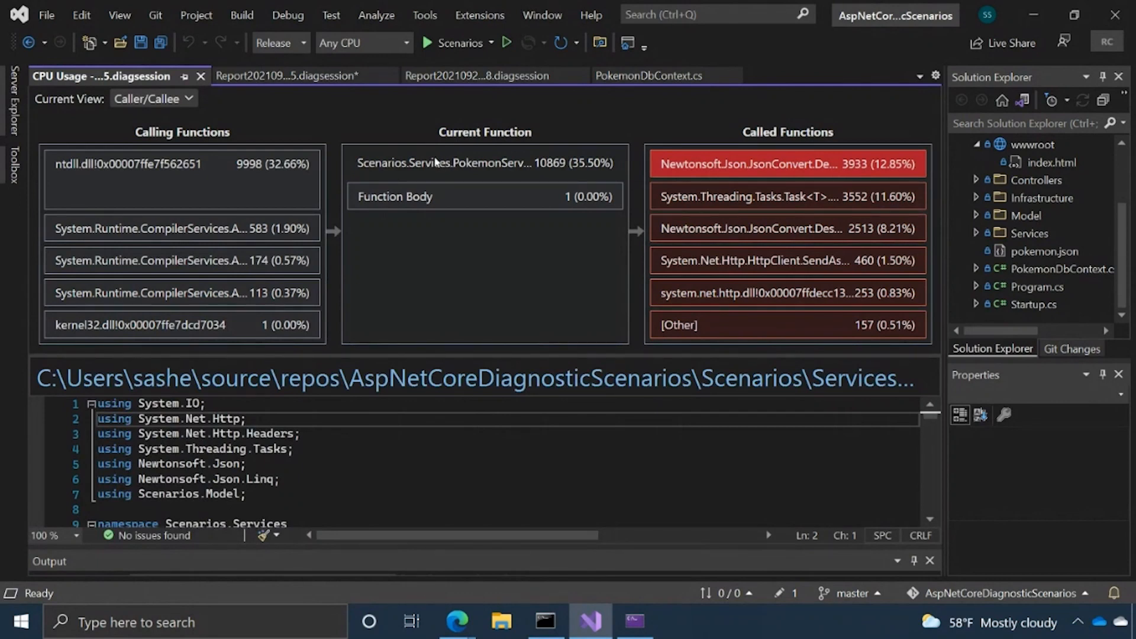
mouse_move(306, 171)
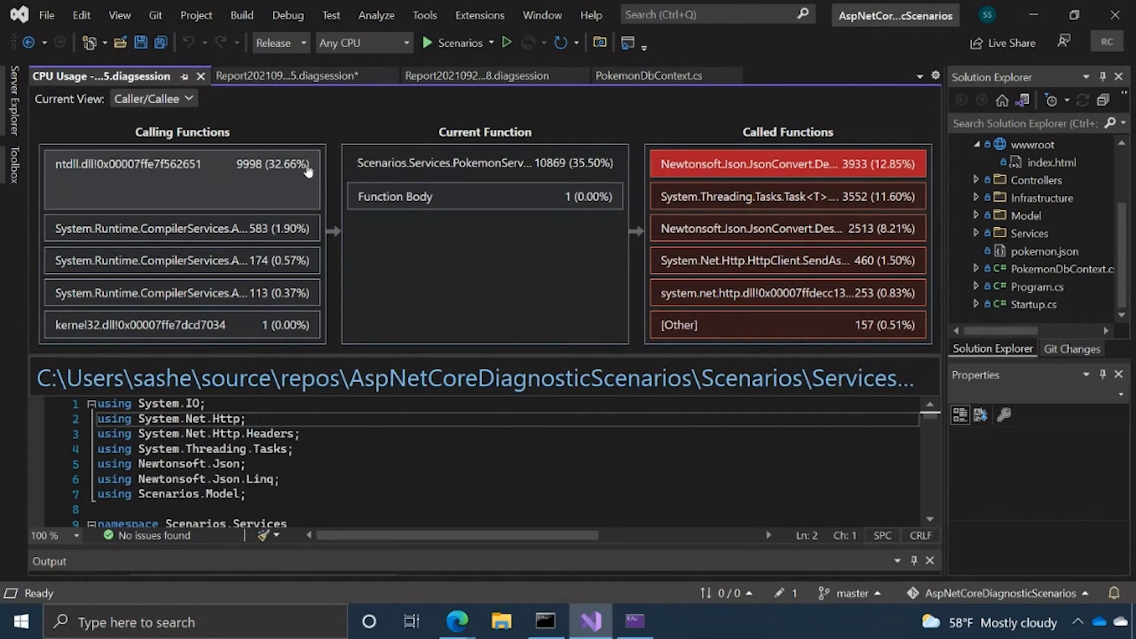
mouse_move(372, 182)
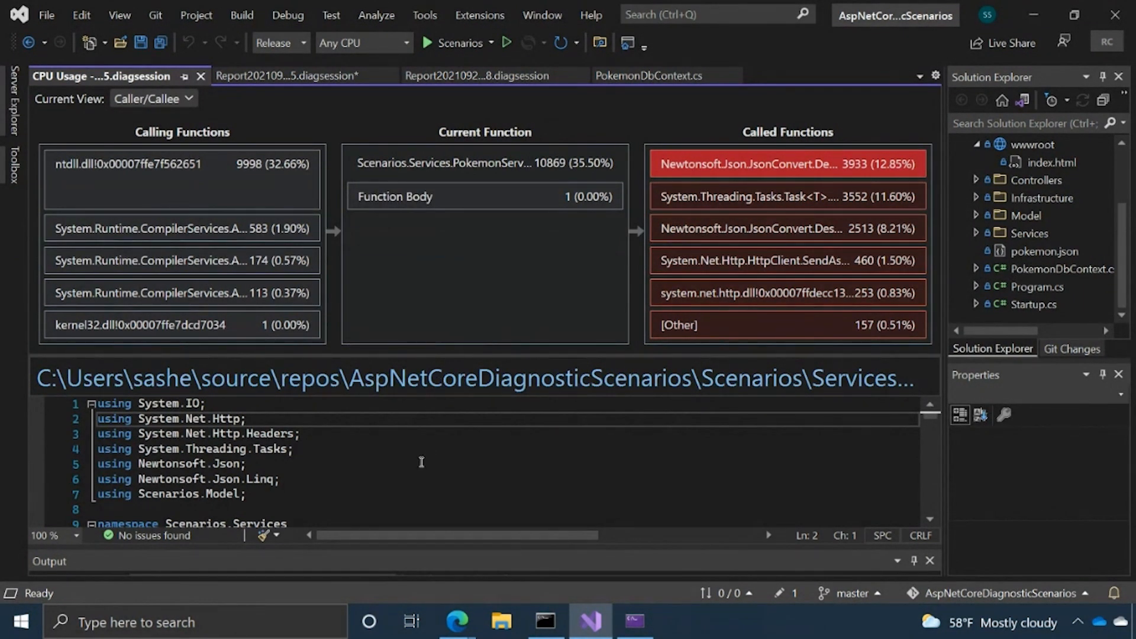
scroll("down", 3)
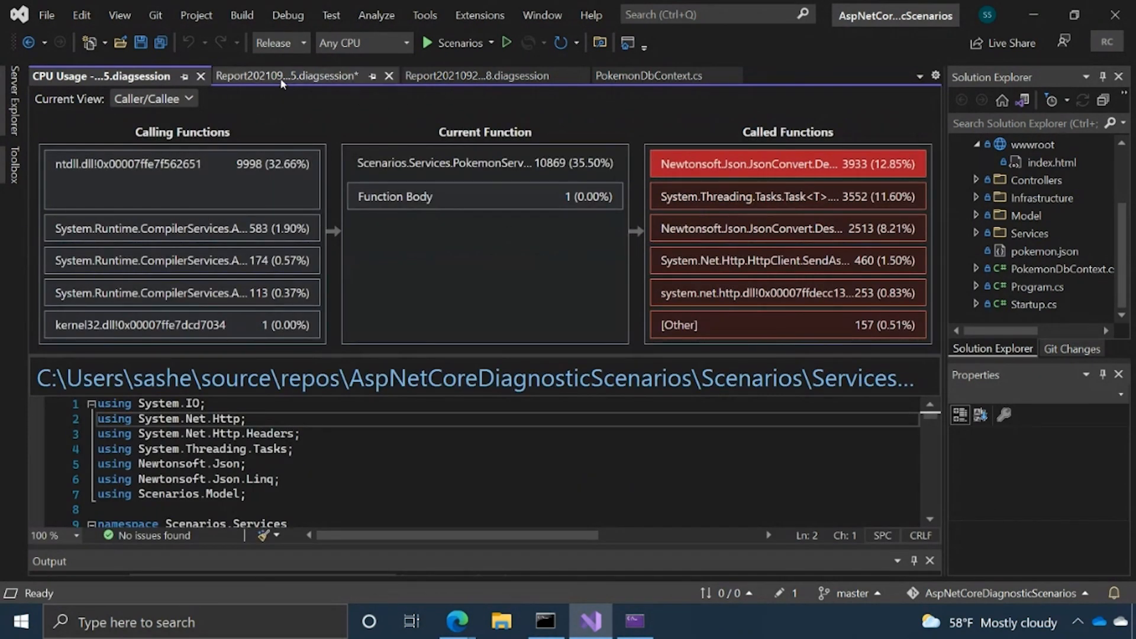
Switch to the second Report .diagsession tab's summary with Top Functions and Hot Path
left_click(152, 99)
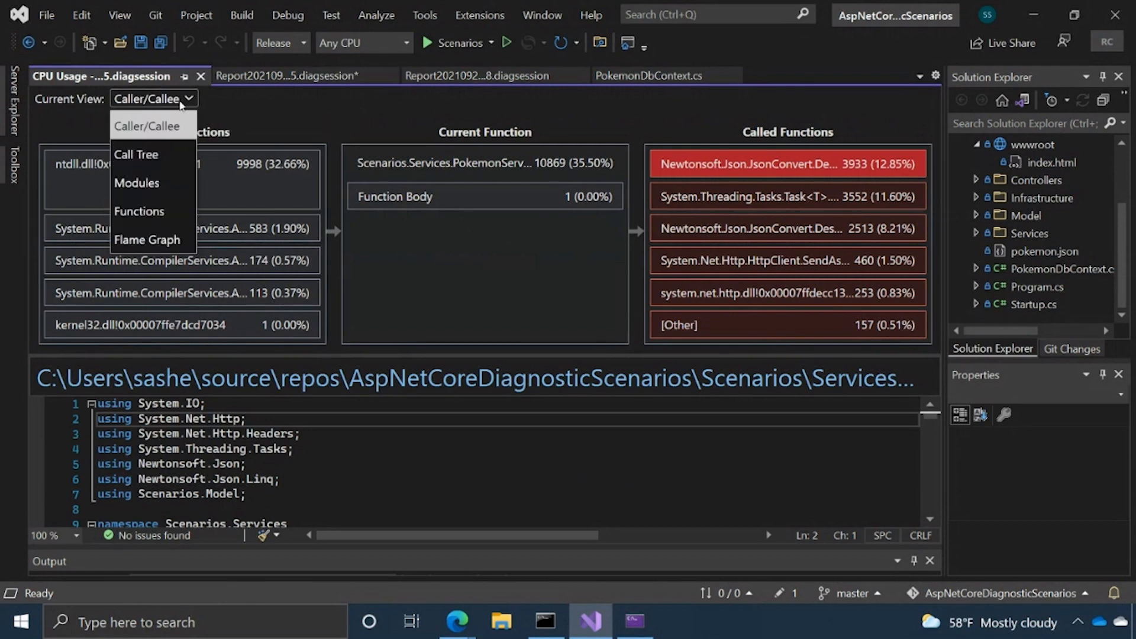
left_click(290, 75)
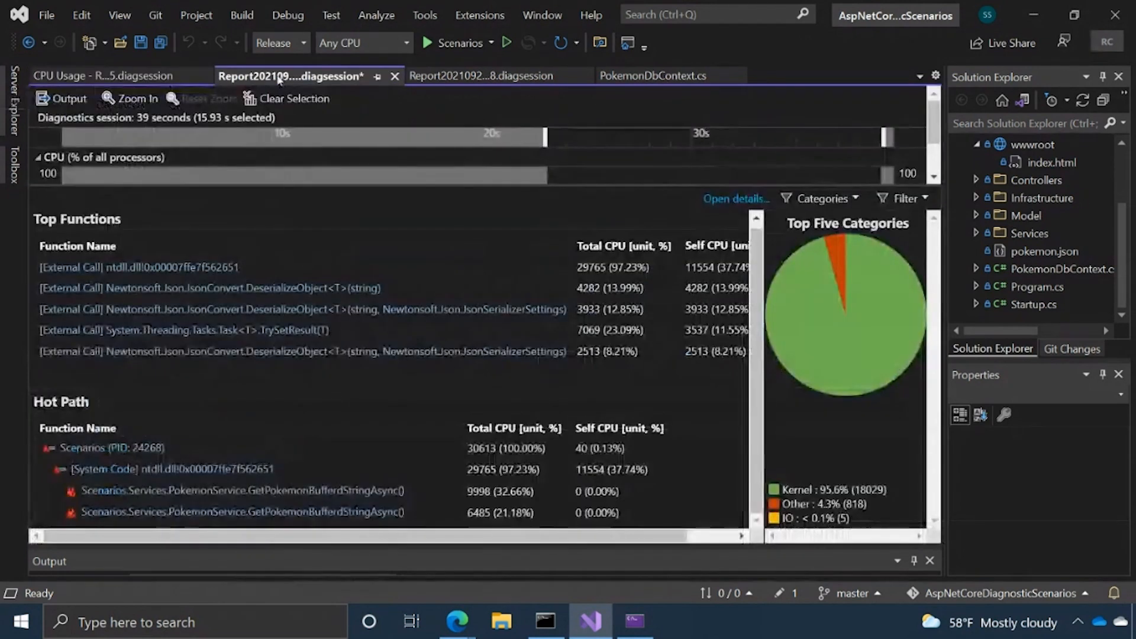
left_click(33, 158)
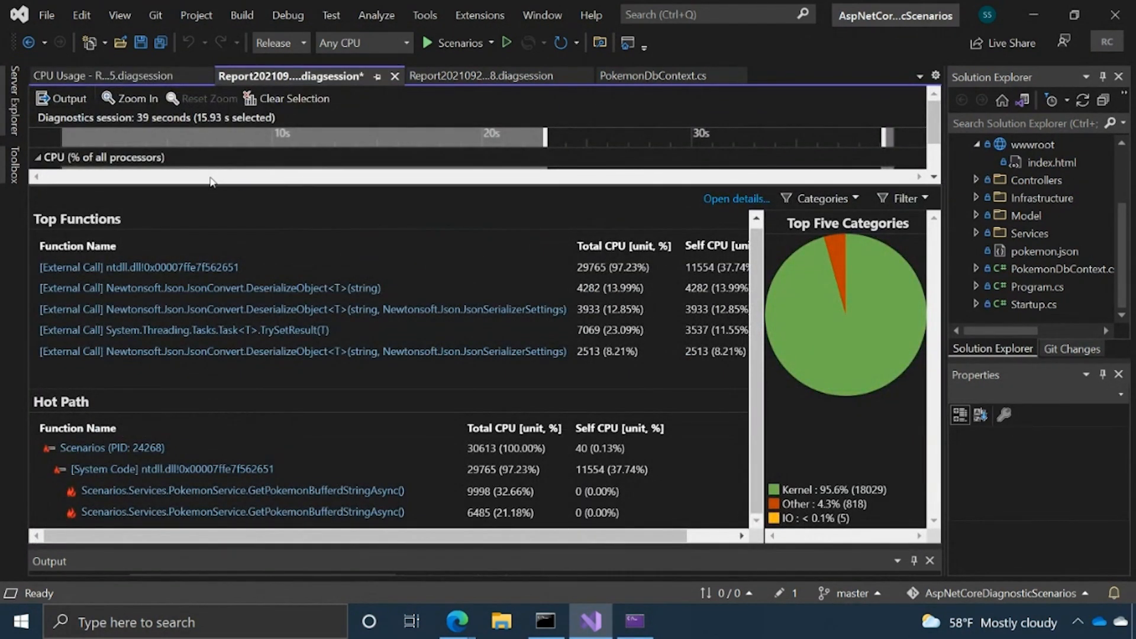